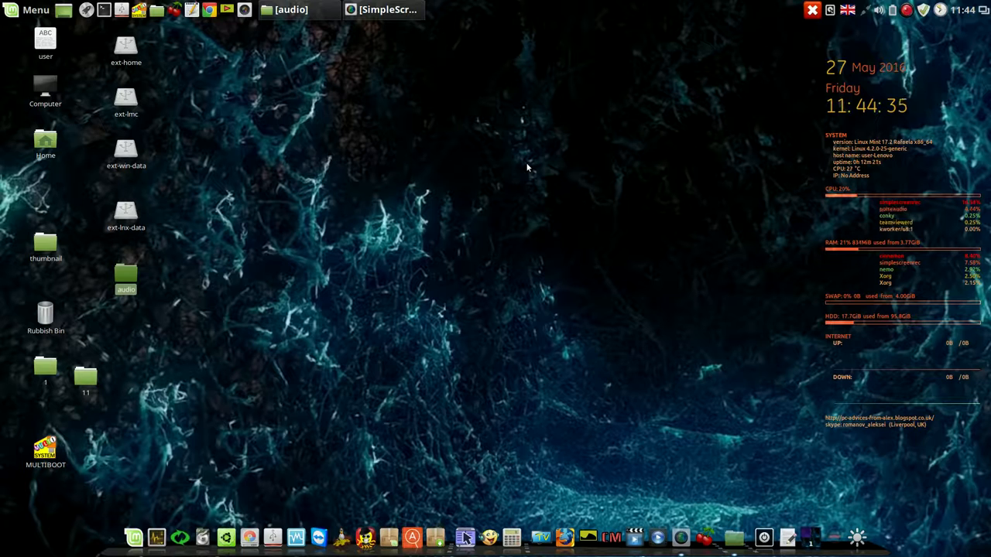
Open the Desktop audio folder, check the system volume, and play desktop-eng.mp4
double_click(125, 278)
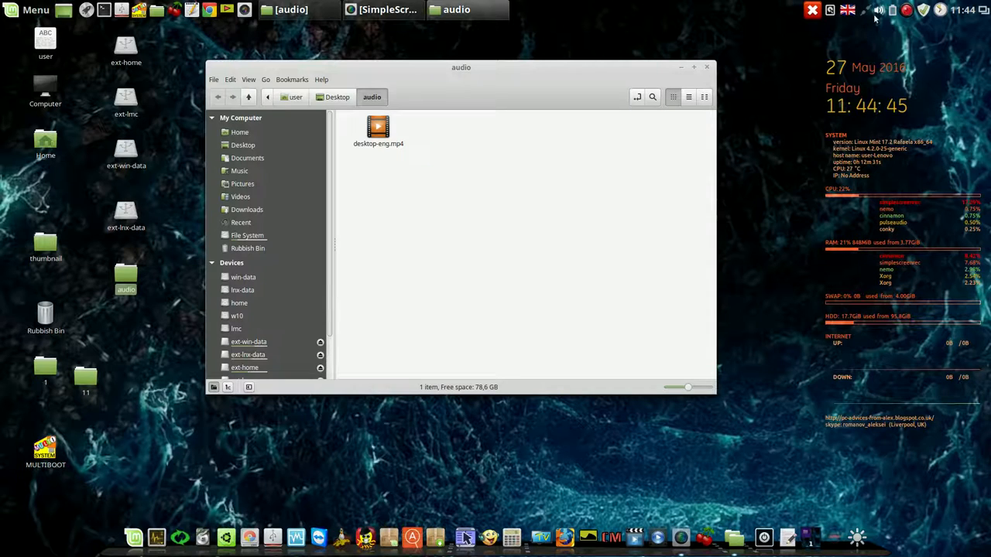
click(880, 9)
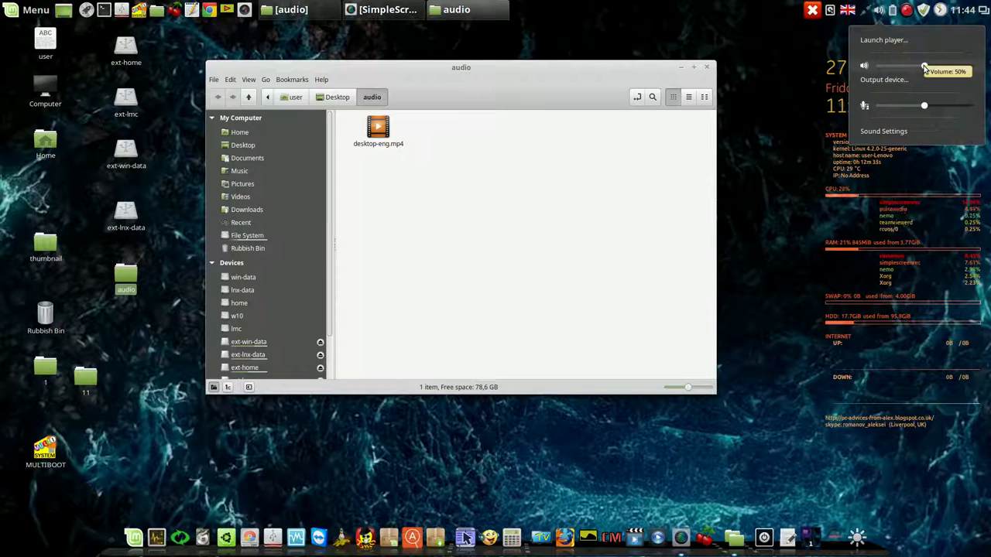
mouse_move(443, 113)
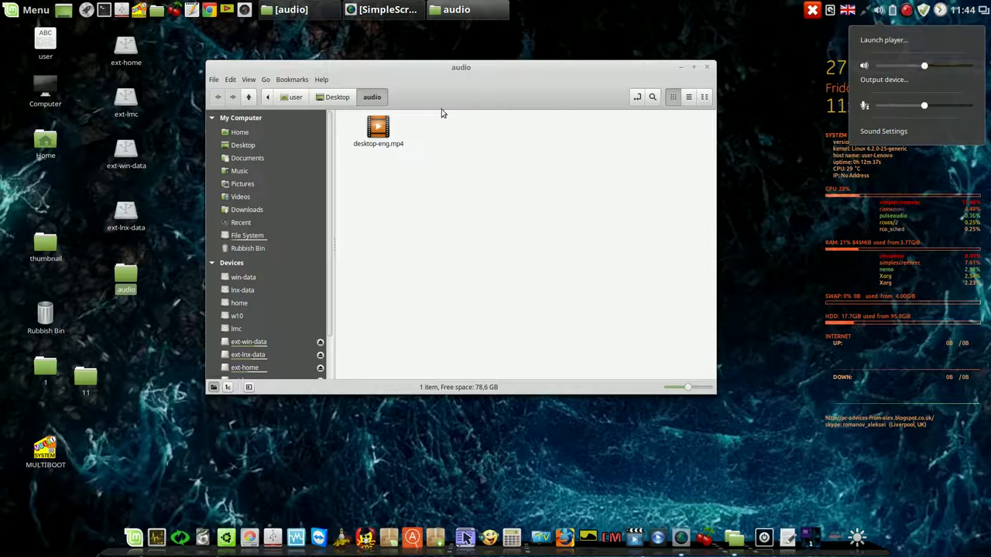
mouse_move(459, 99)
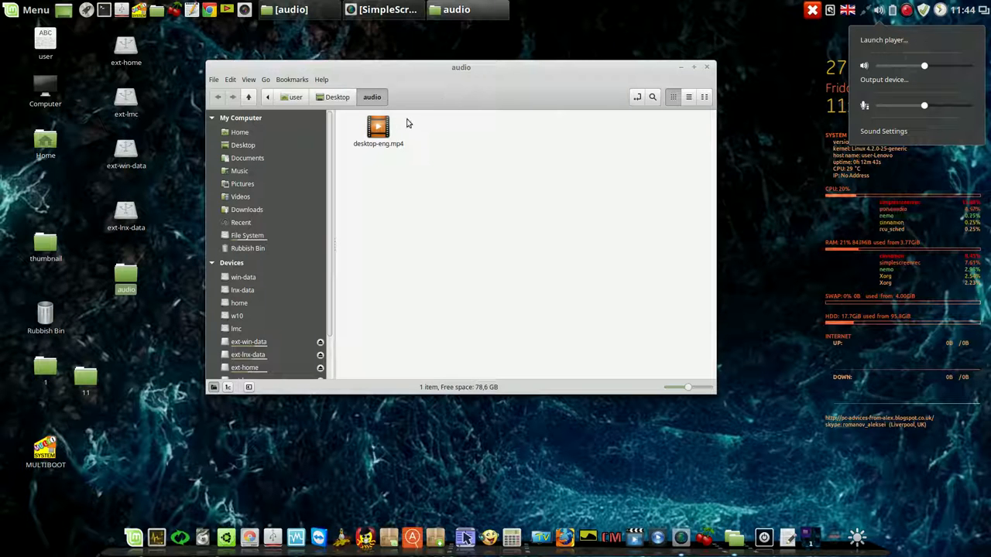
click(378, 127)
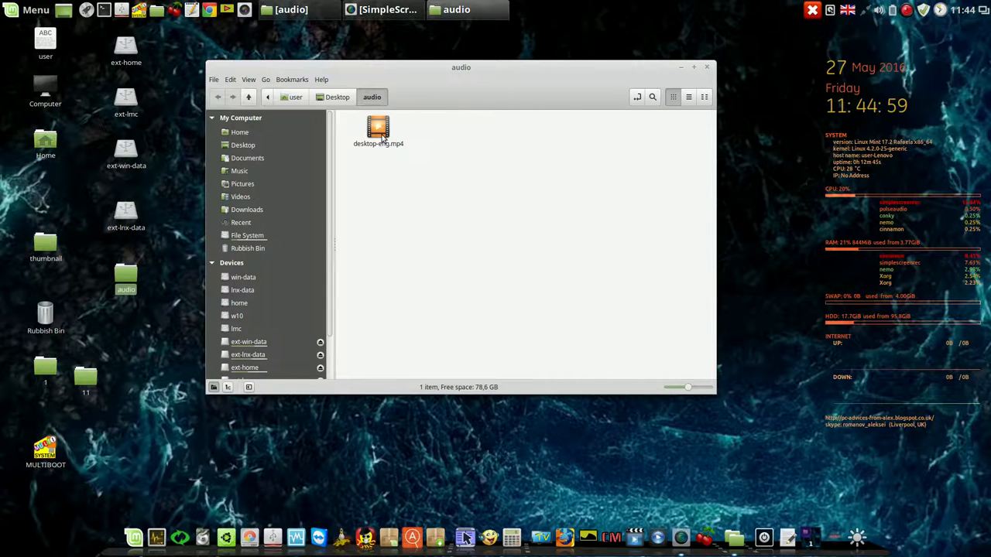
double_click(378, 132)
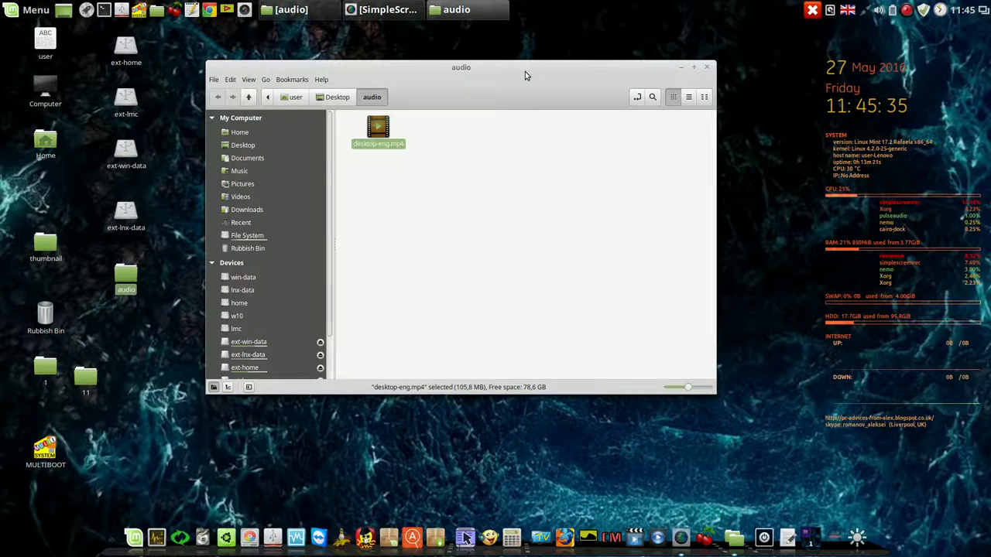
Move the Nemo window aside and launch Audacity from the applications menu
drag(461, 68, 527, 50)
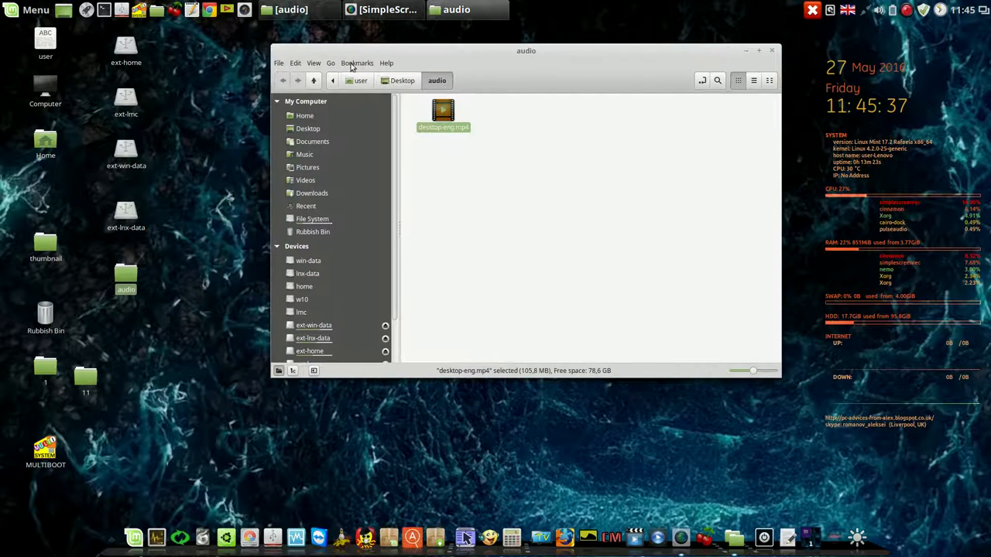
click(36, 9)
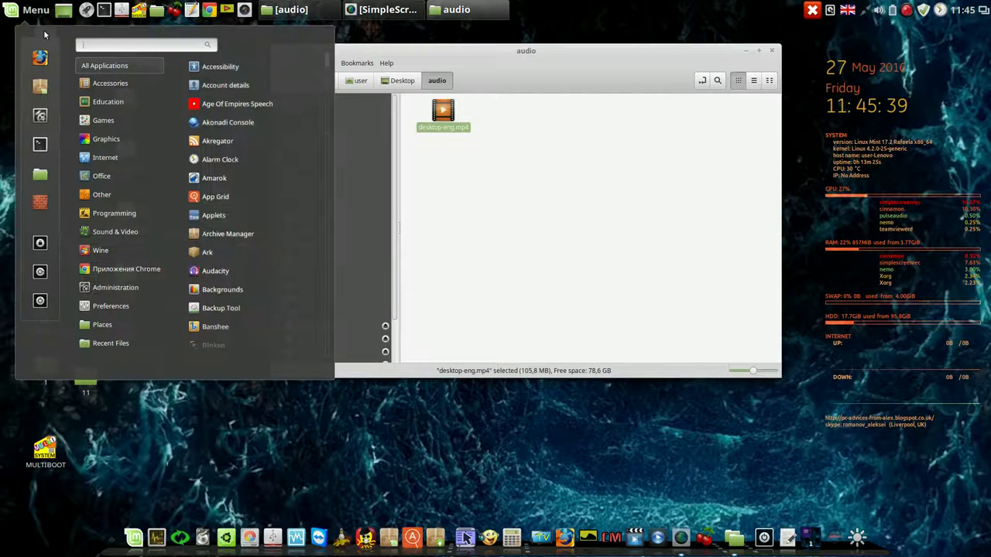
click(110, 84)
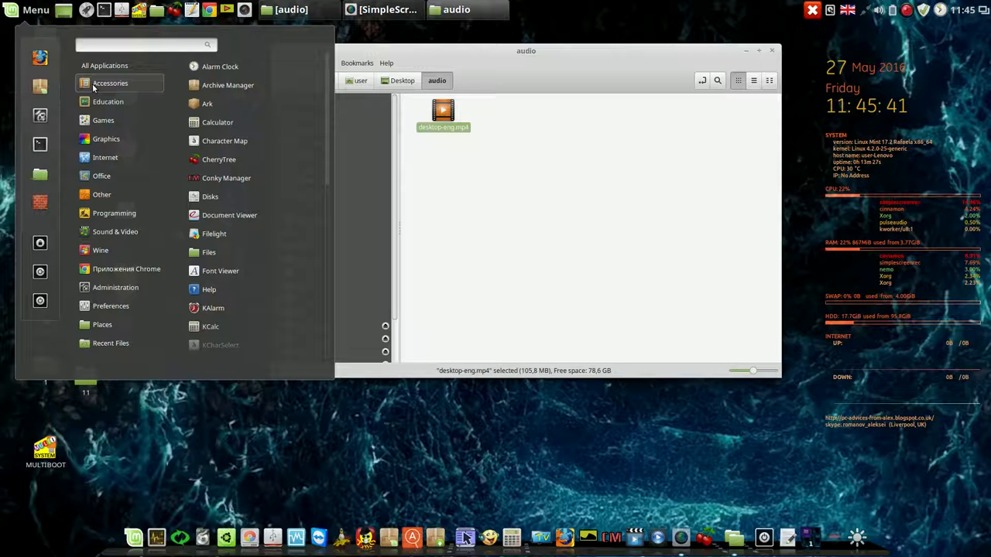
click(108, 102)
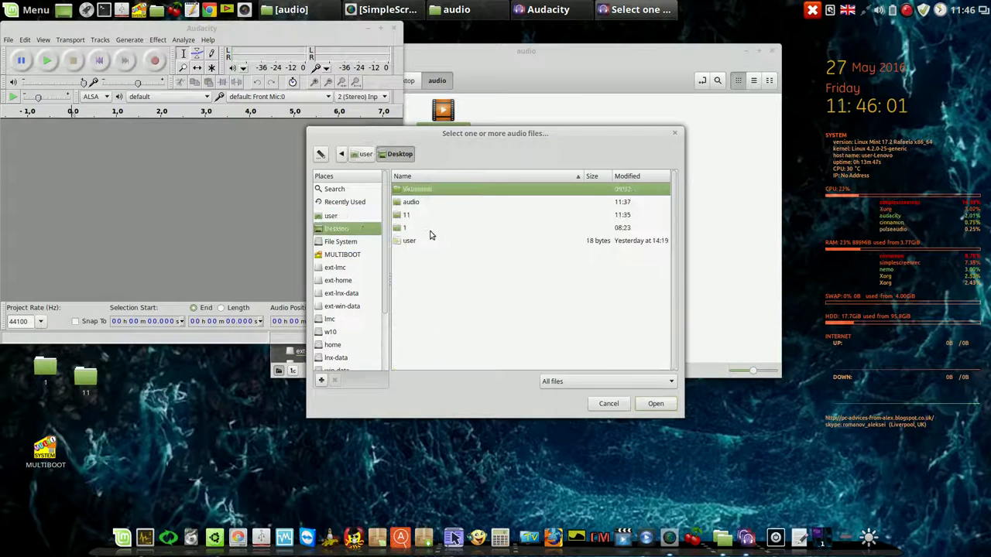
Import desktop-eng.mp4, raise its track gain to about +21 dB, and play it
double_click(412, 201)
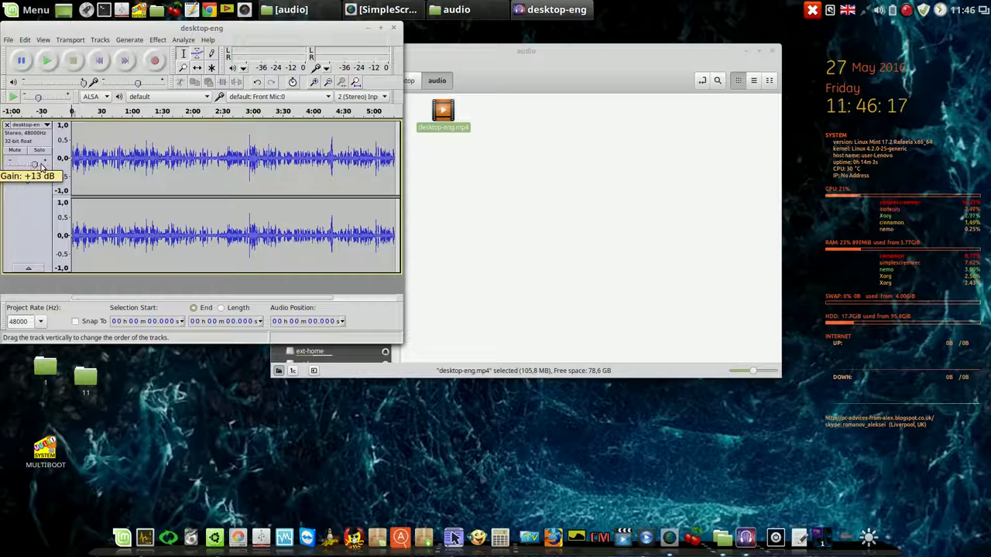
drag(34, 162, 50, 162)
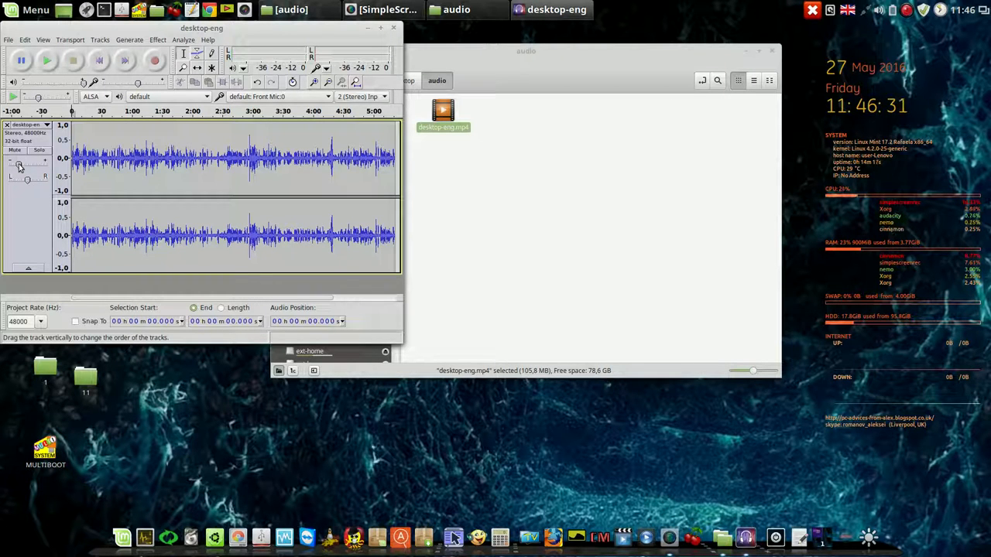
drag(23, 159, 16, 159)
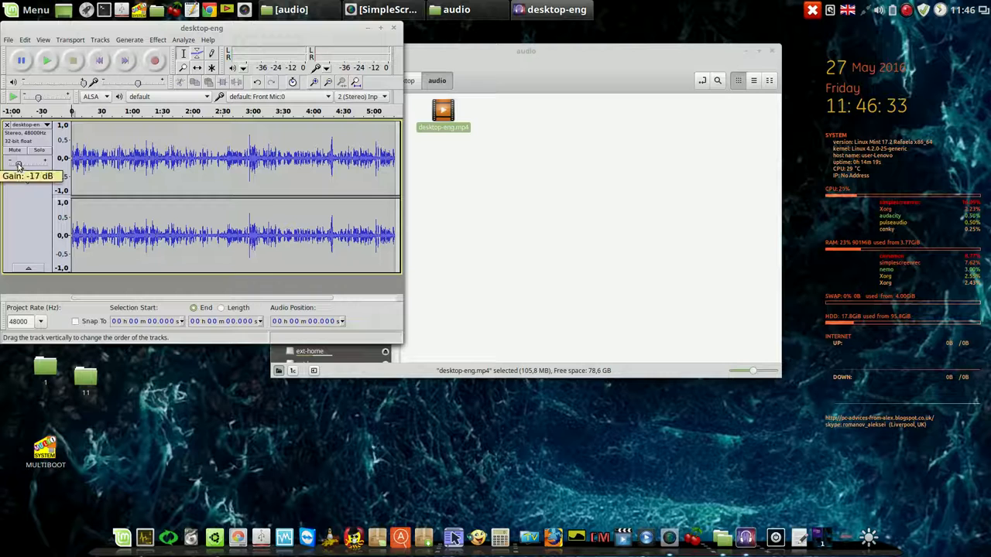
drag(16, 164, 44, 164)
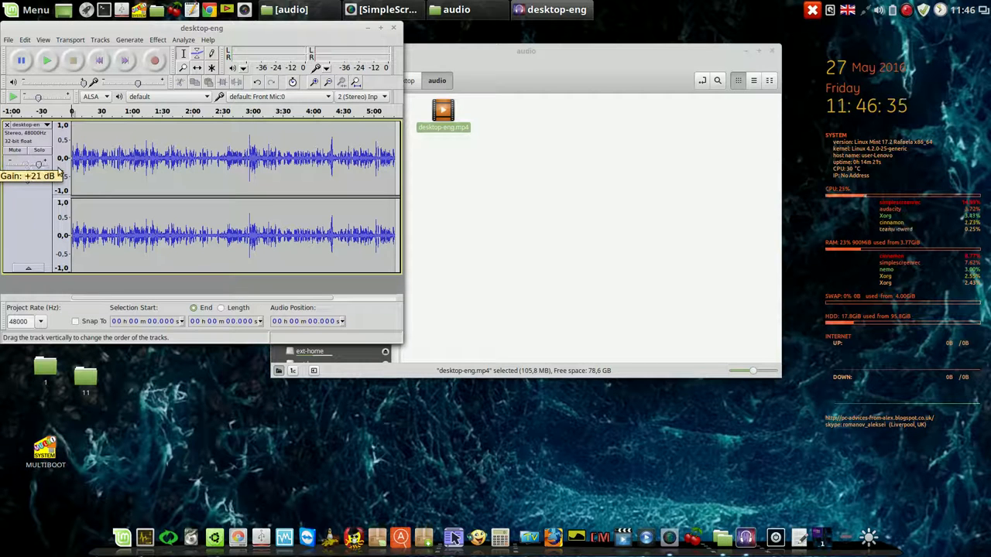
click(46, 61)
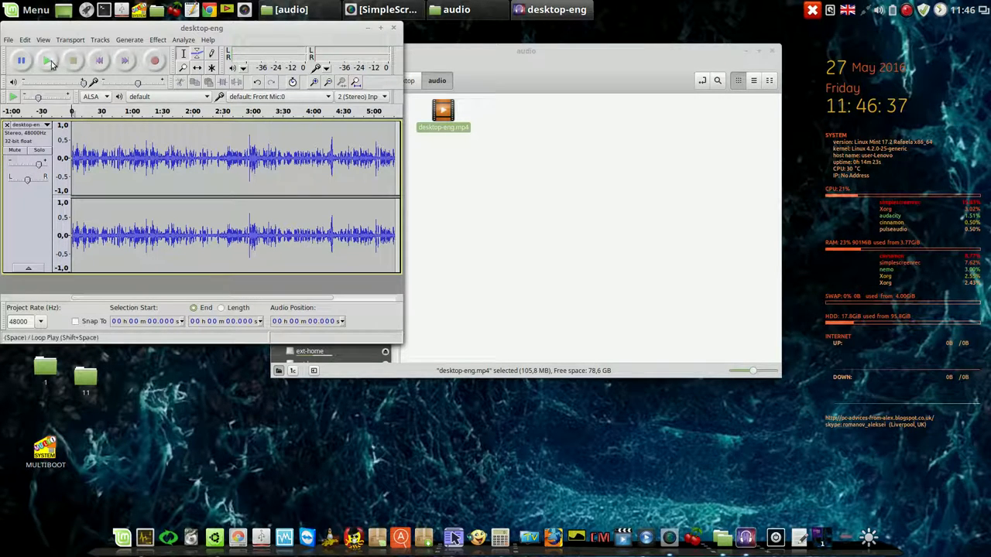
click(46, 61)
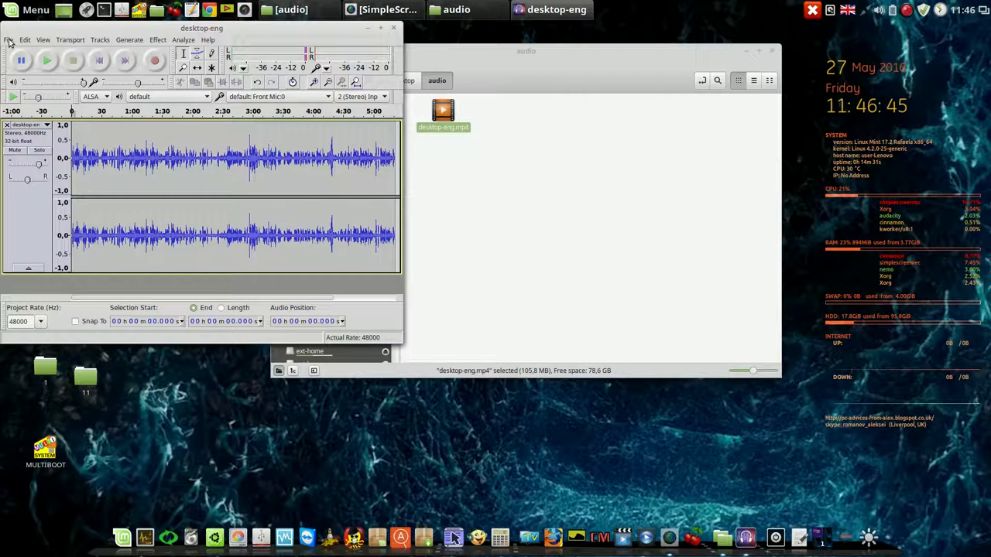
Save the project as desktop-eng.aup in the audio folder, accepting the warning
click(6, 40)
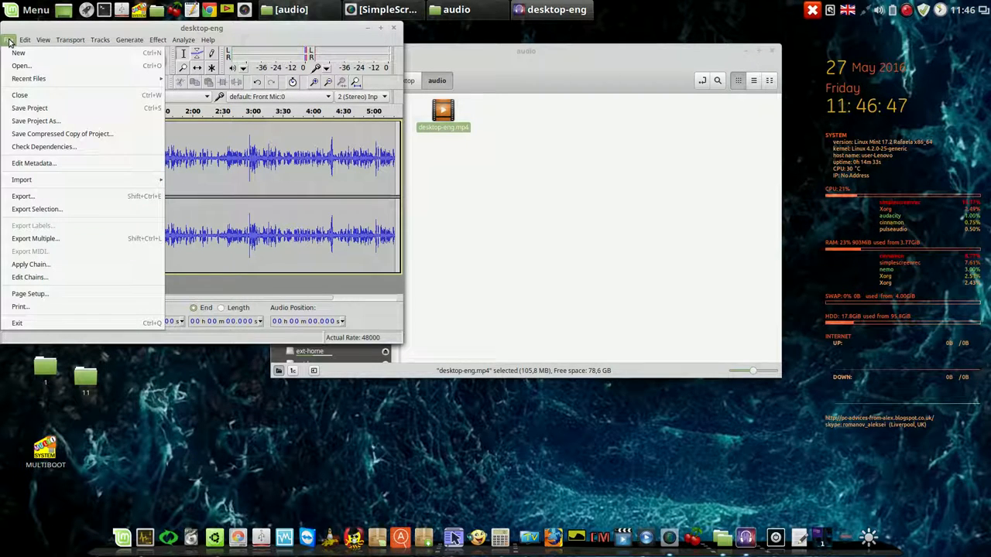
click(30, 109)
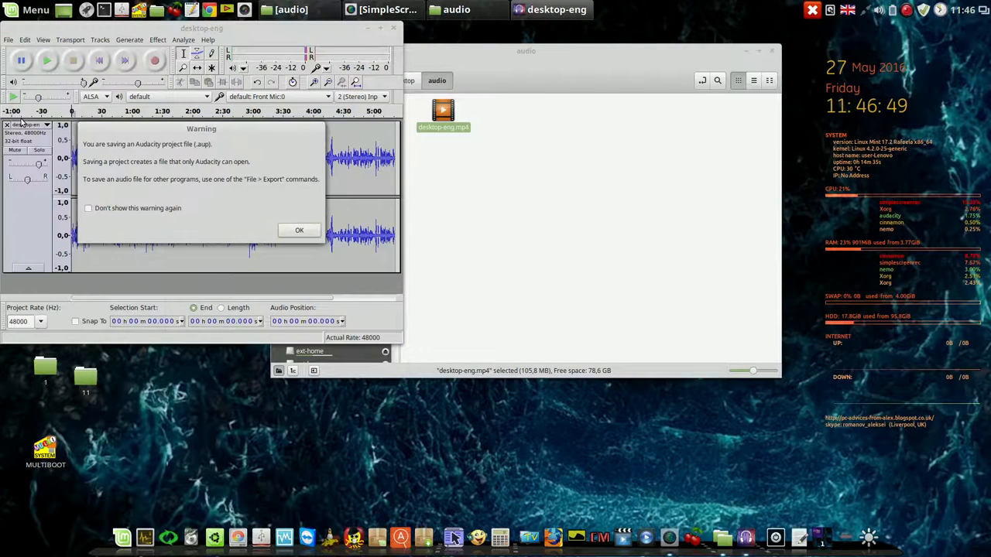
click(299, 229)
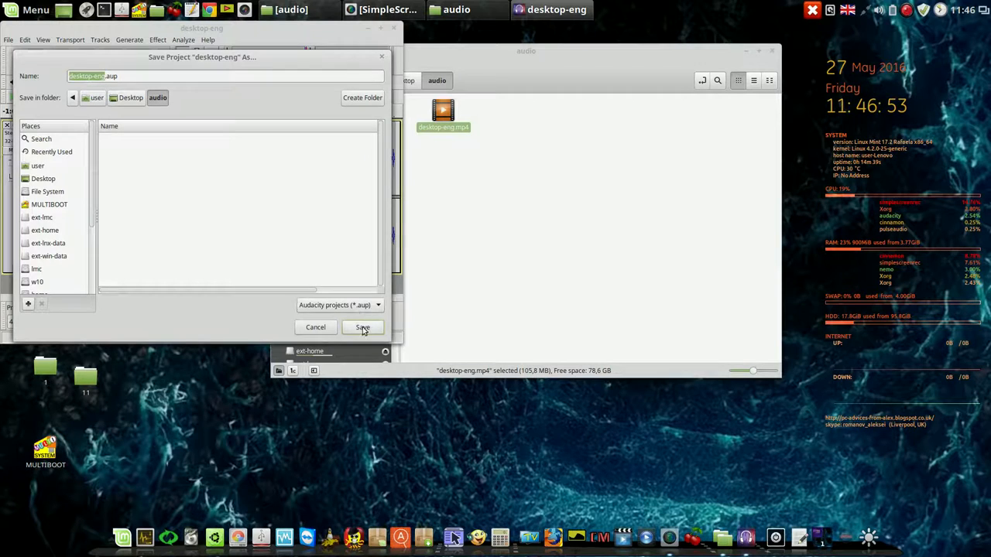
click(363, 327)
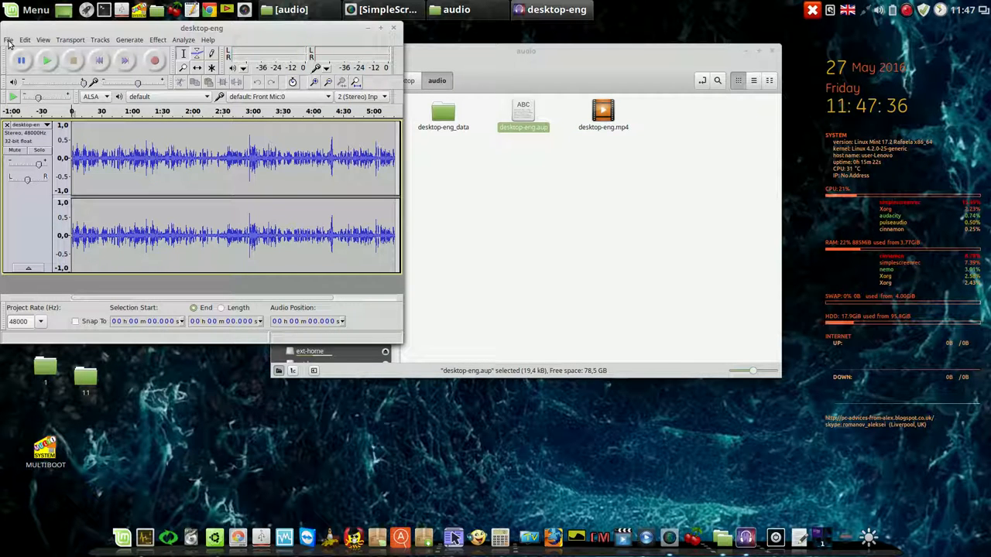
Export the boosted audio as MP3 desktop-eng.mp3 into the audio folder, accepting default metadata
click(10, 40)
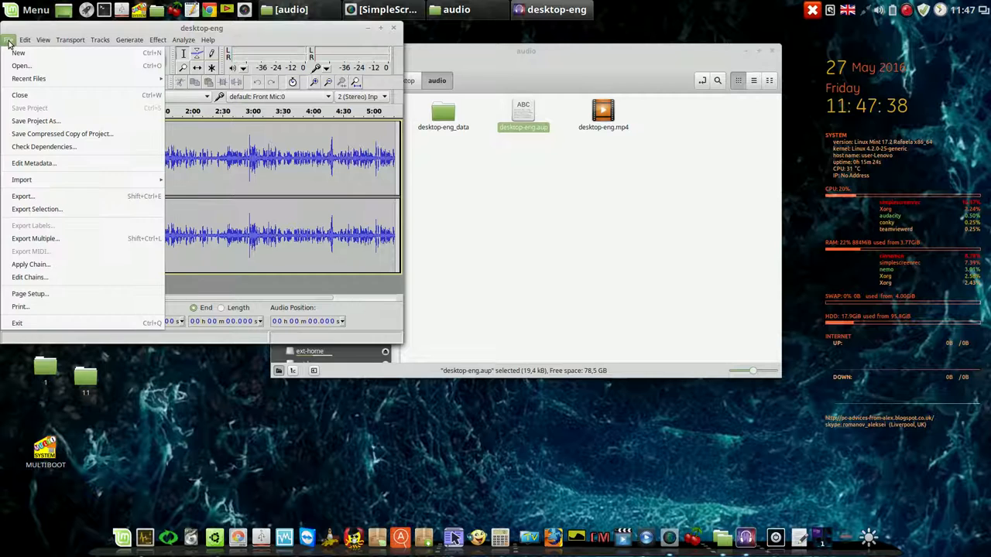
mouse_move(34, 238)
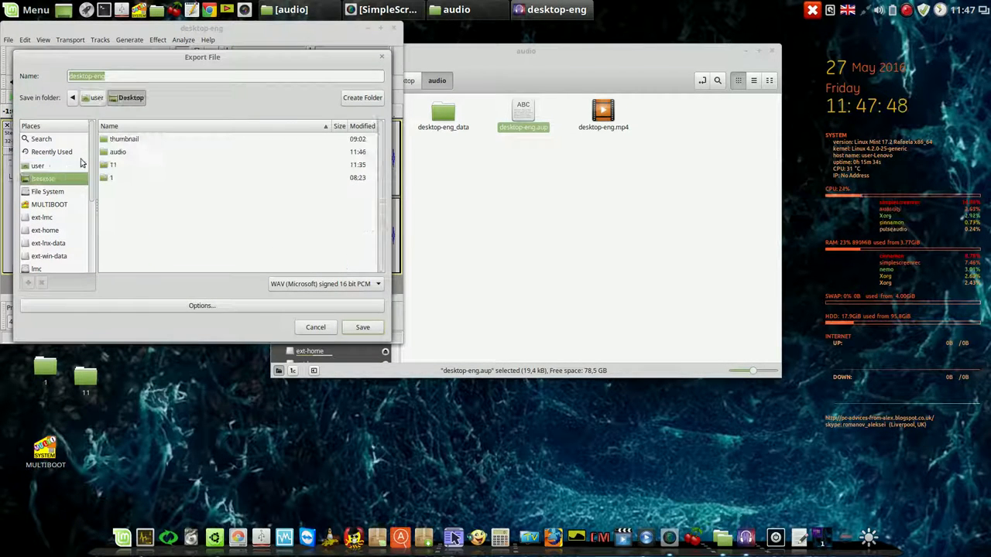
double_click(118, 152)
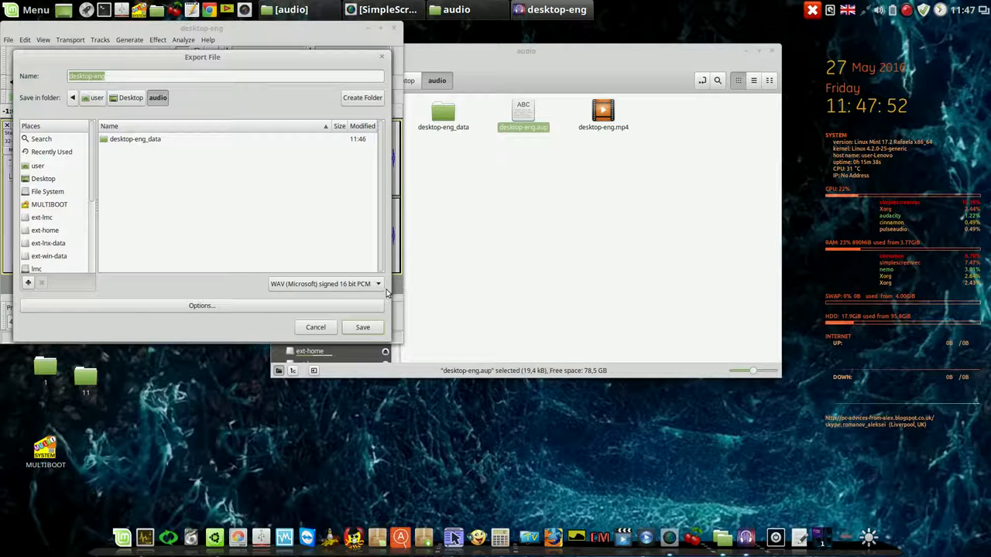
click(378, 283)
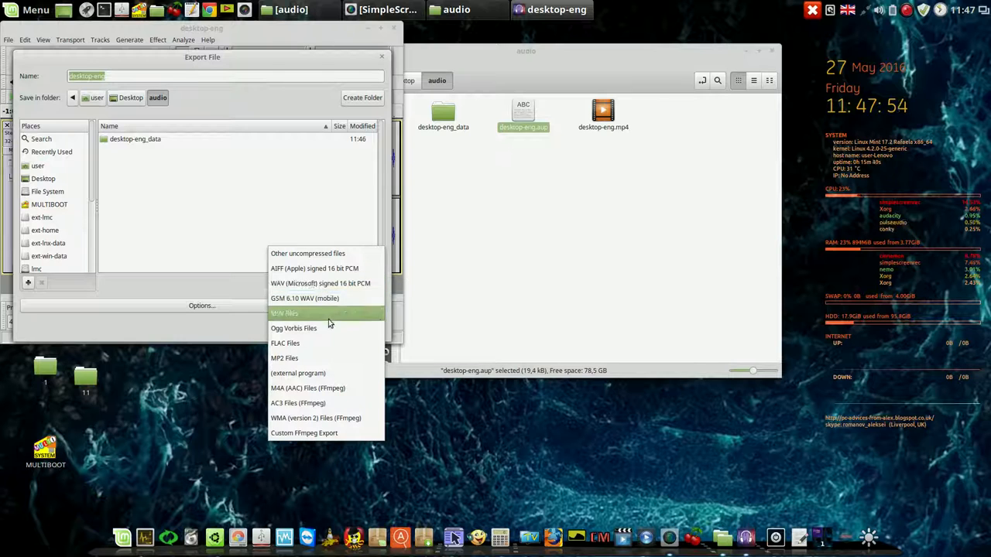
mouse_move(327, 329)
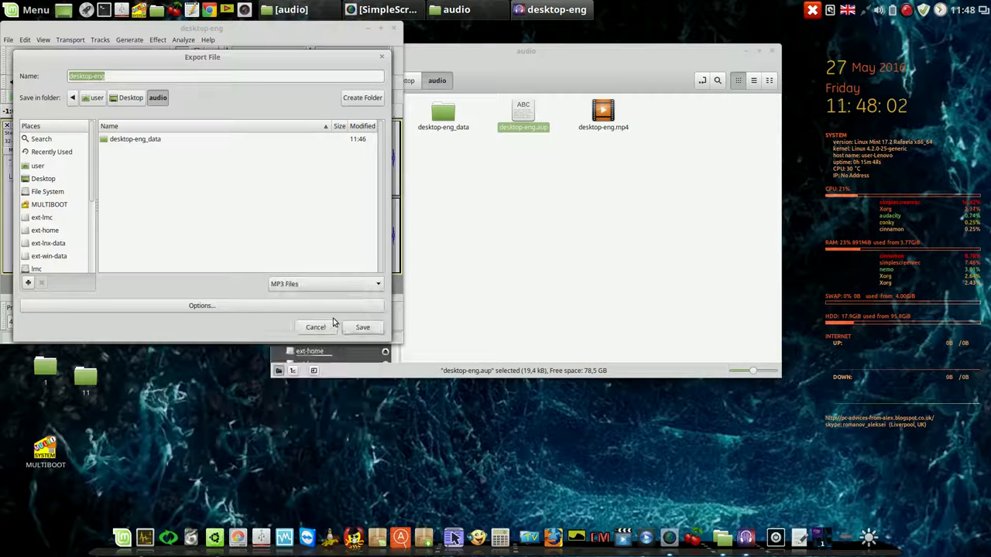
click(362, 327)
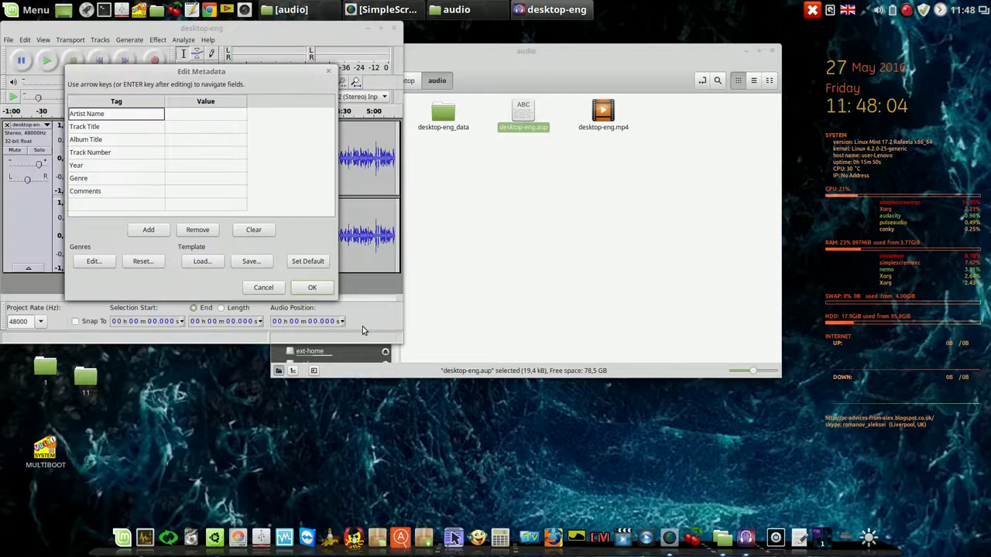
click(312, 287)
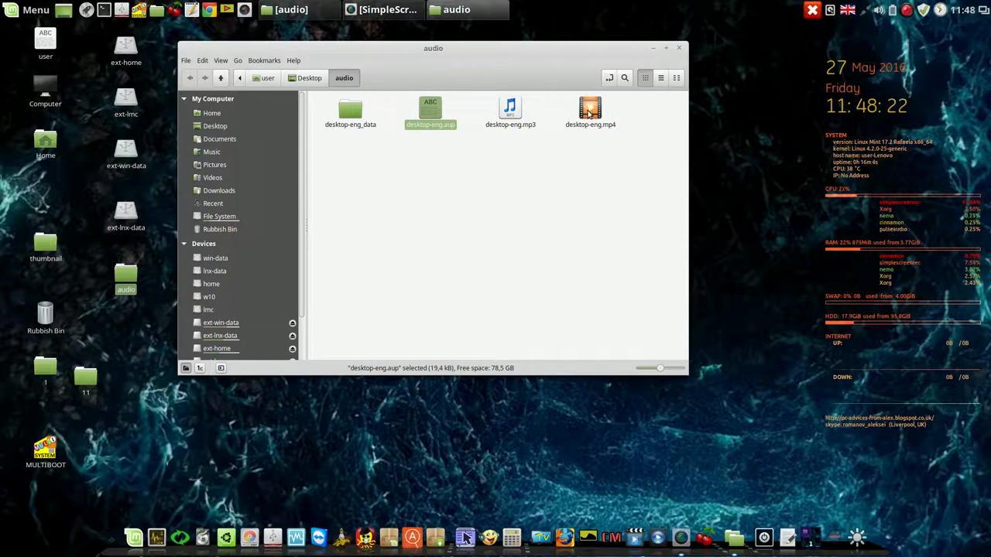
double_click(590, 112)
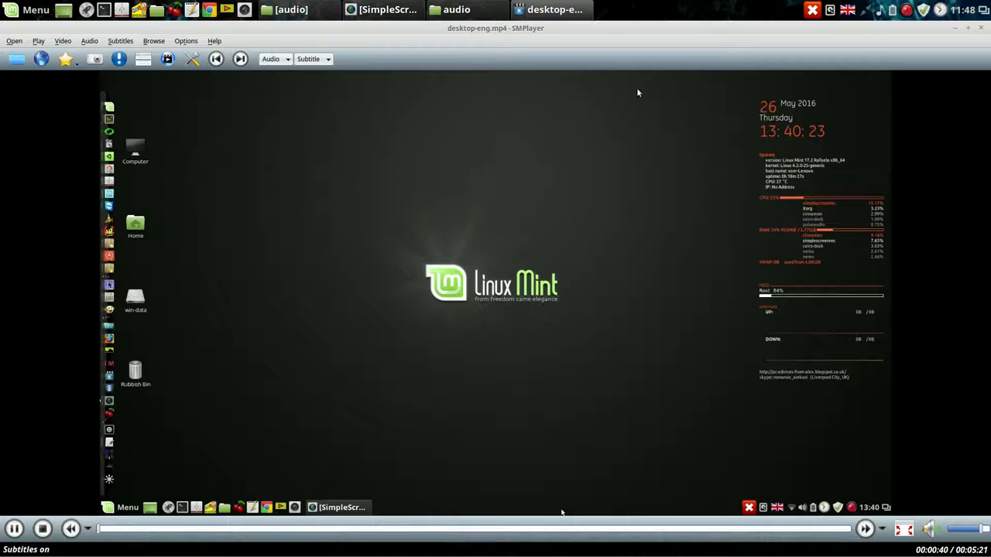
right_click(561, 508)
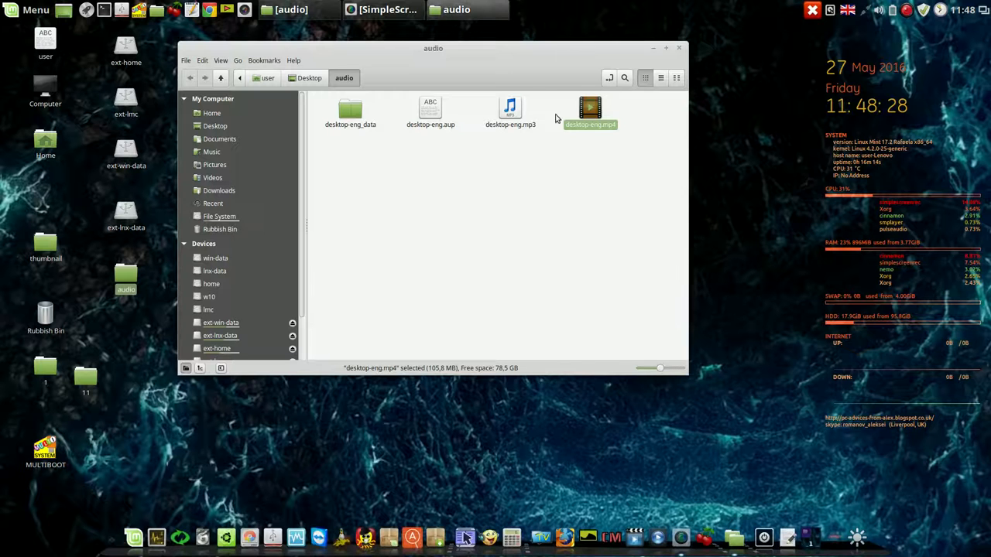
click(511, 112)
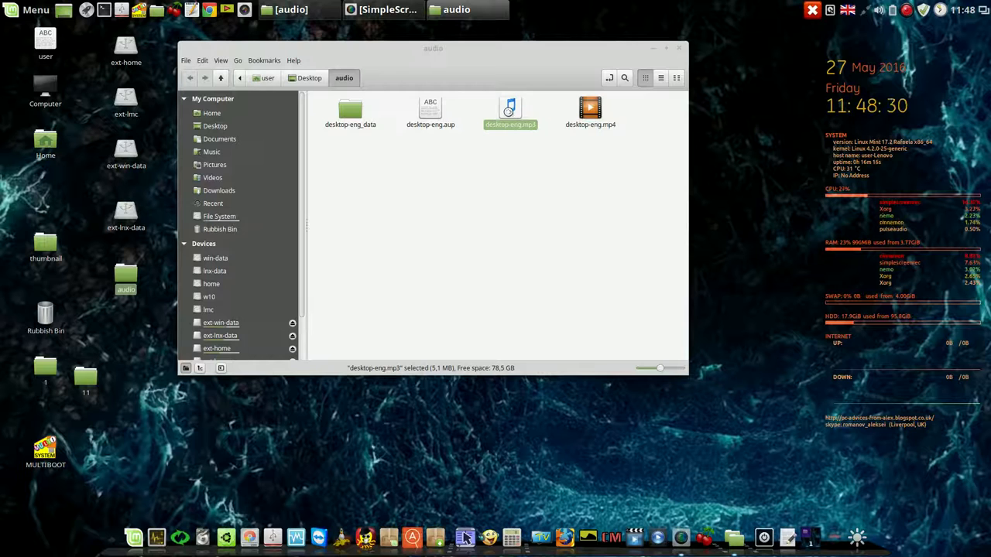
double_click(511, 112)
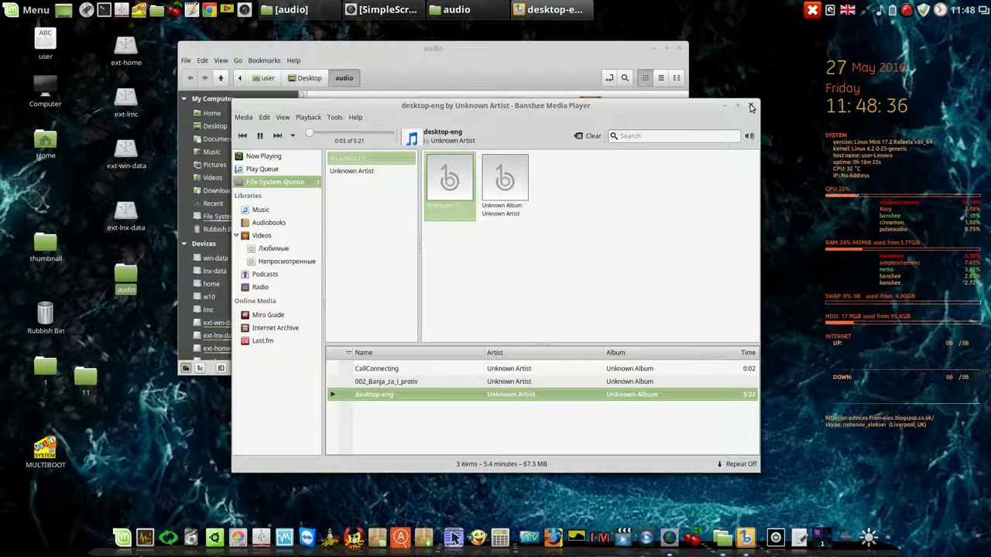
click(749, 106)
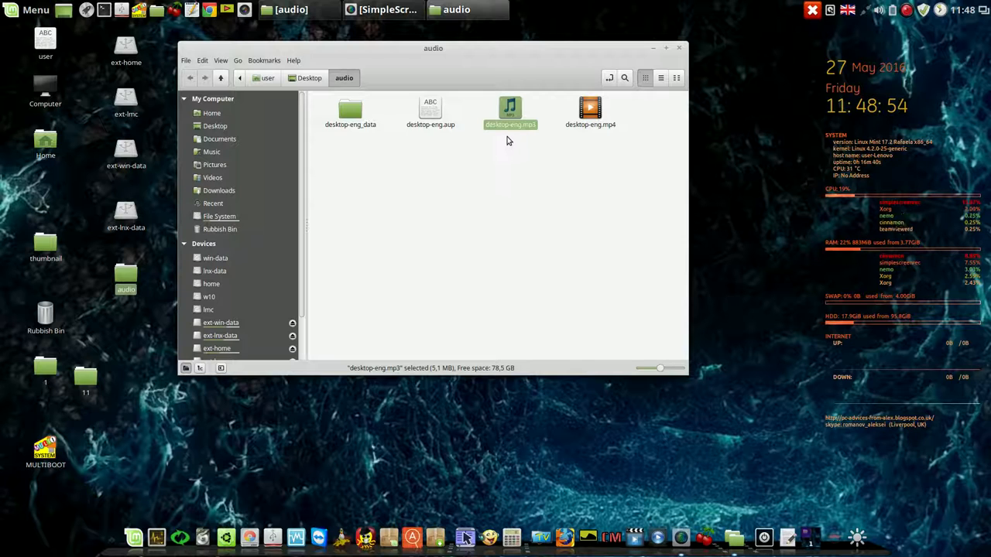
mouse_move(468, 123)
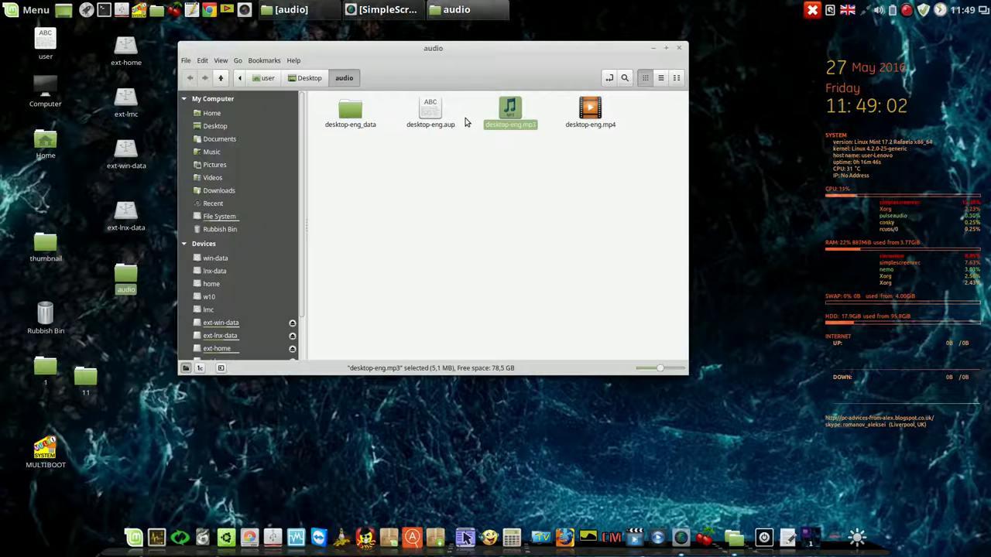
mouse_move(468, 102)
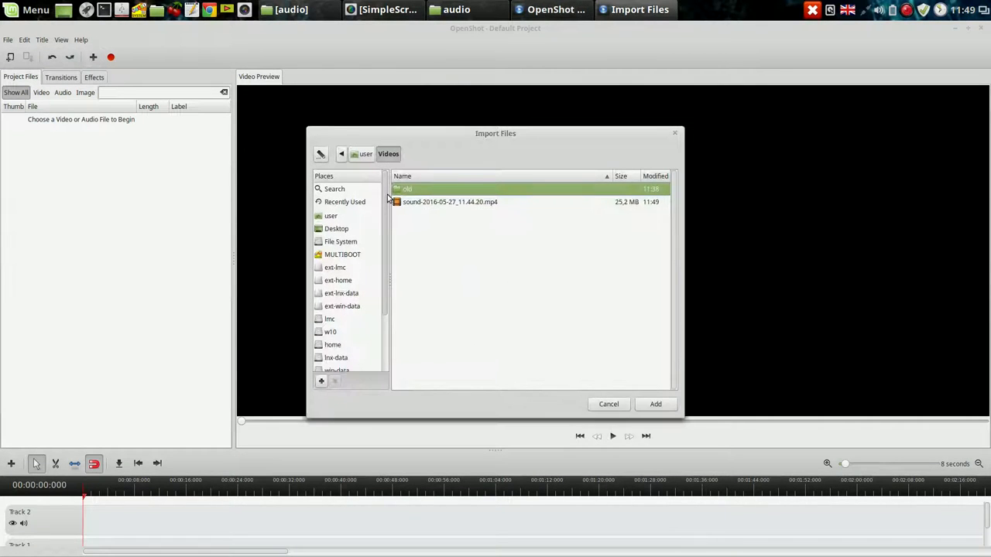
Import desktop-eng.mp4 from the Desktop audio folder into the project files
click(336, 229)
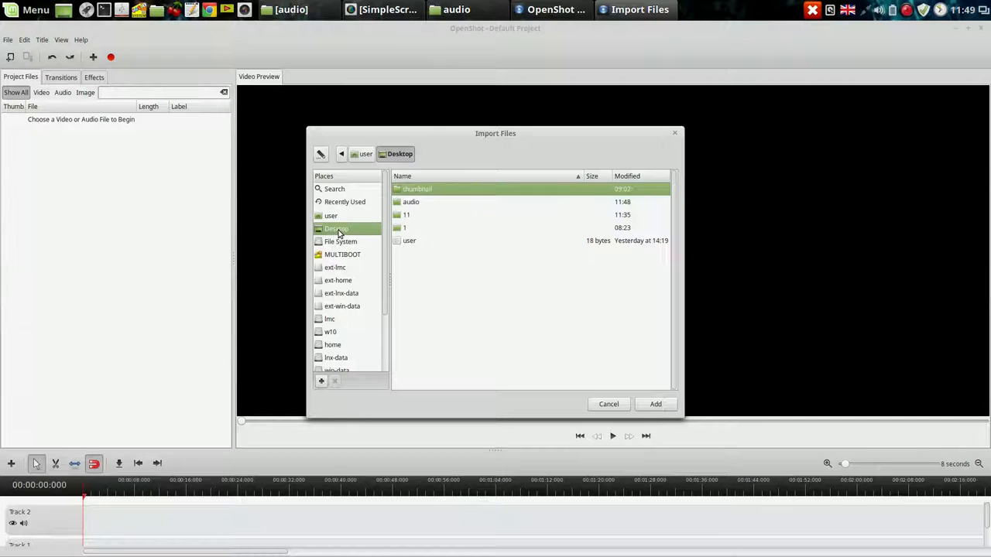
double_click(412, 201)
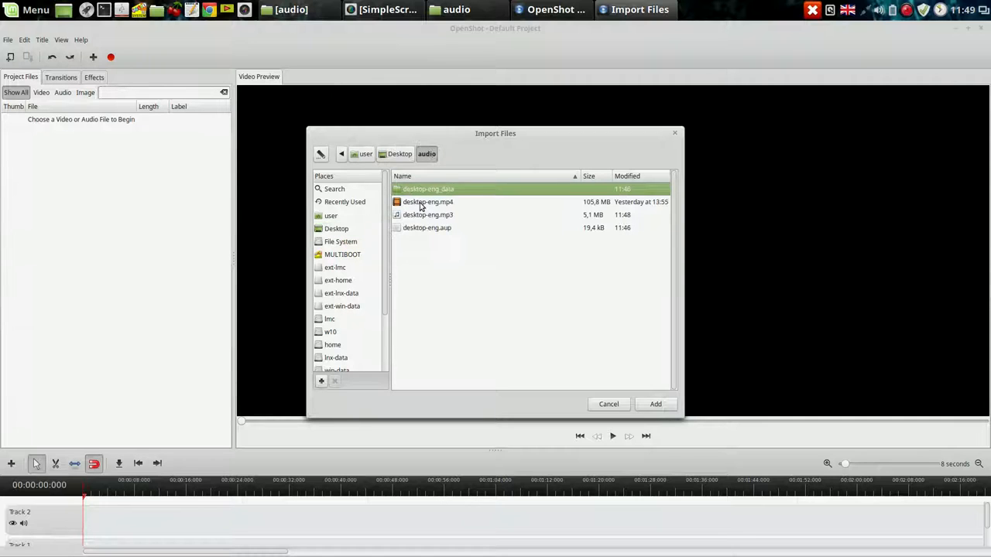
click(427, 202)
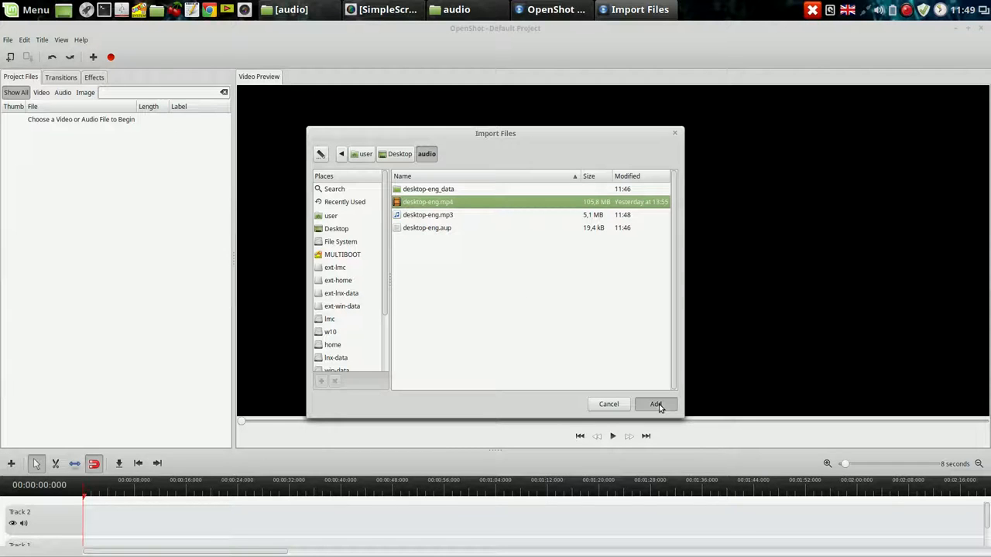
click(656, 404)
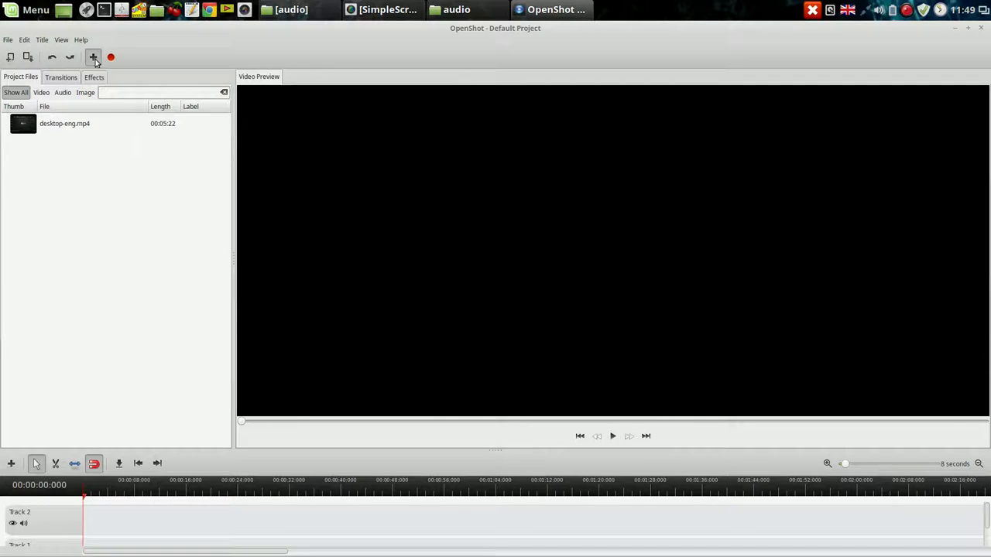
Import desktop-eng.mp3 as well and select the video file for placement
click(93, 57)
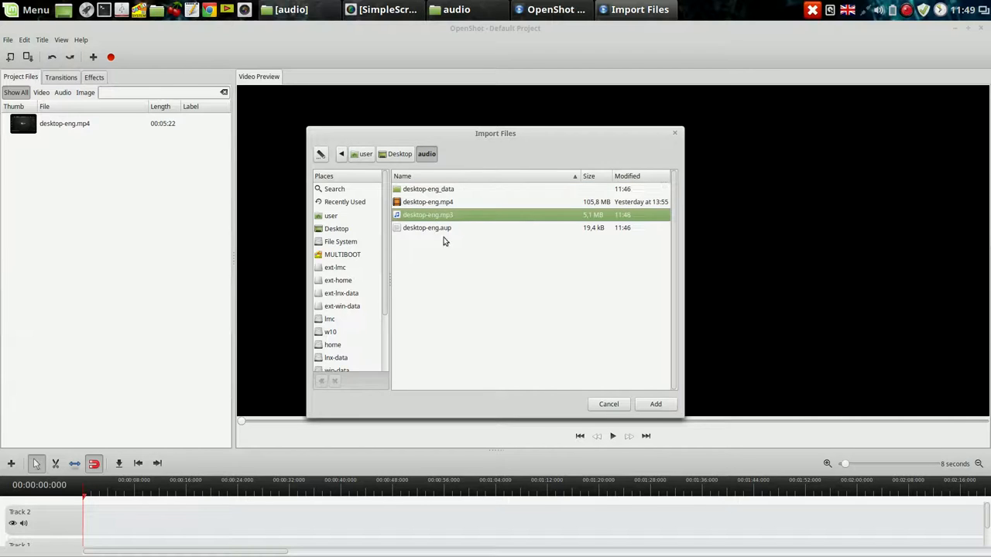
click(655, 403)
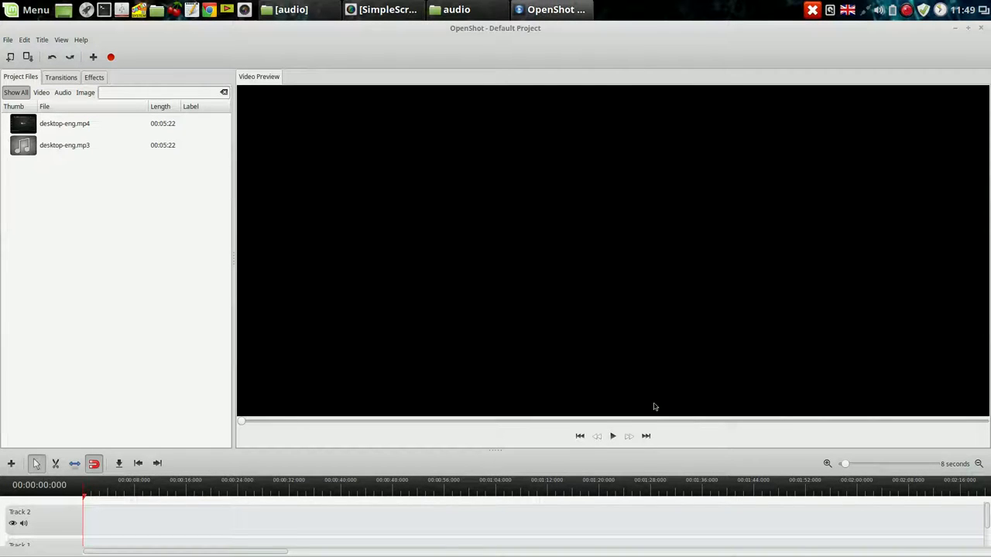
click(65, 124)
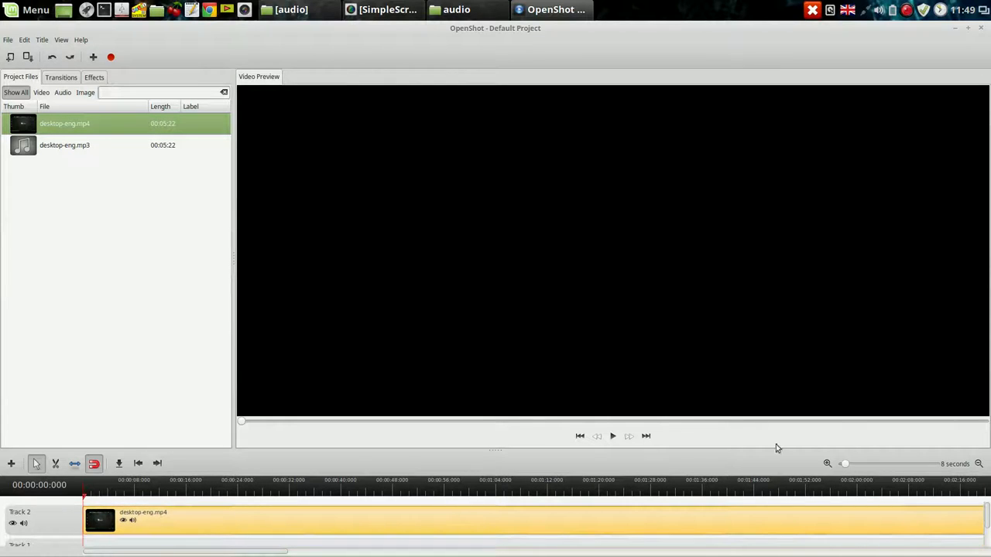
Zoom the timeline out and place desktop-eng.mp3 at the start of Track 1 under the video
drag(845, 463, 870, 463)
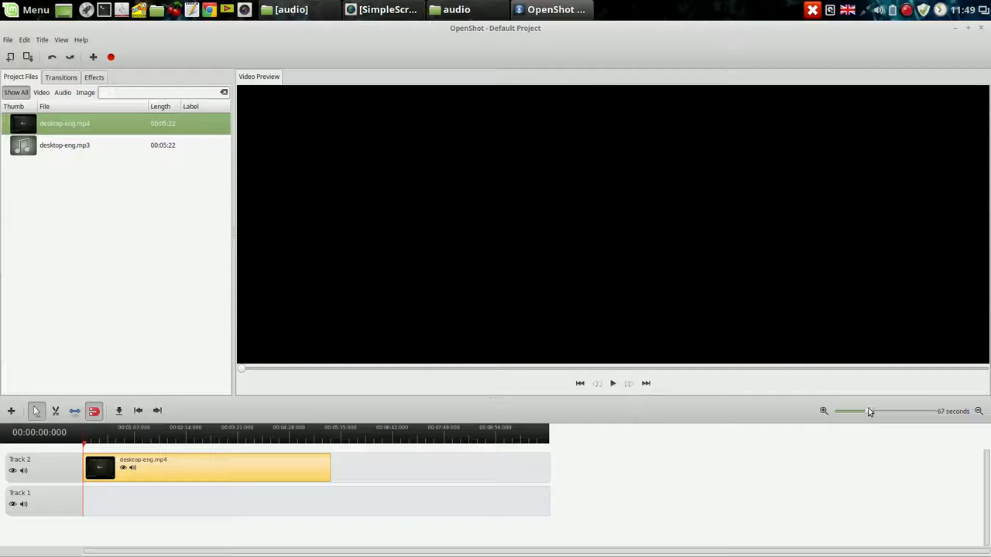
drag(867, 412, 850, 412)
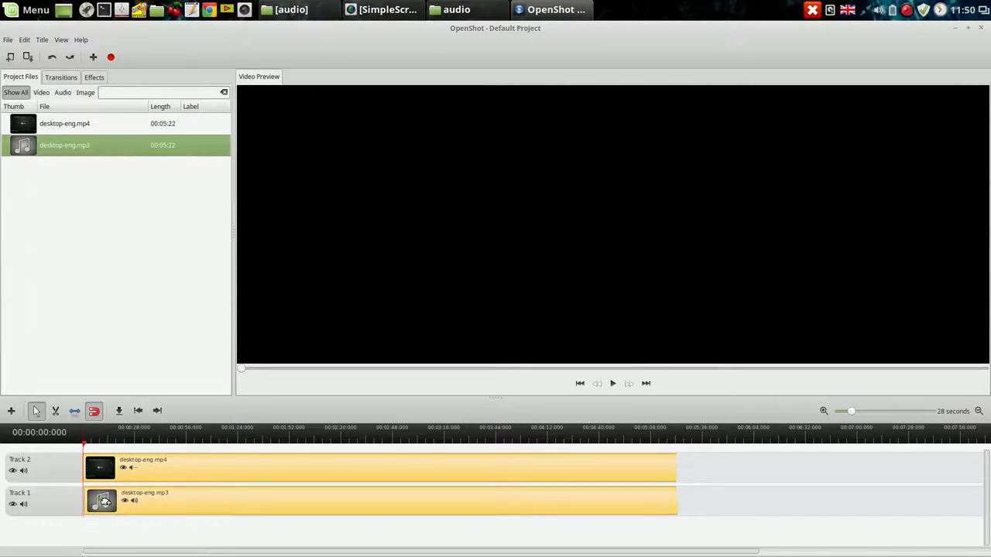
click(102, 502)
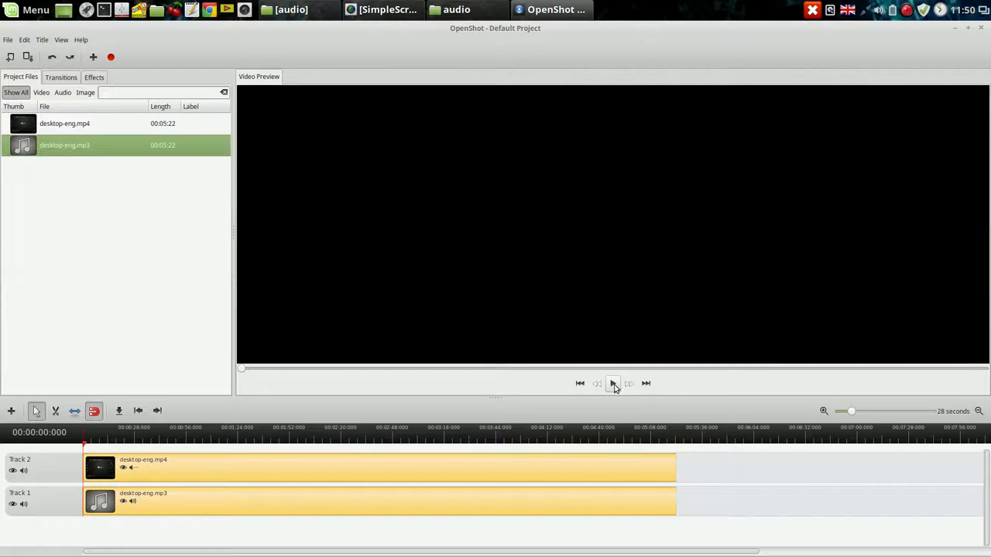
click(613, 384)
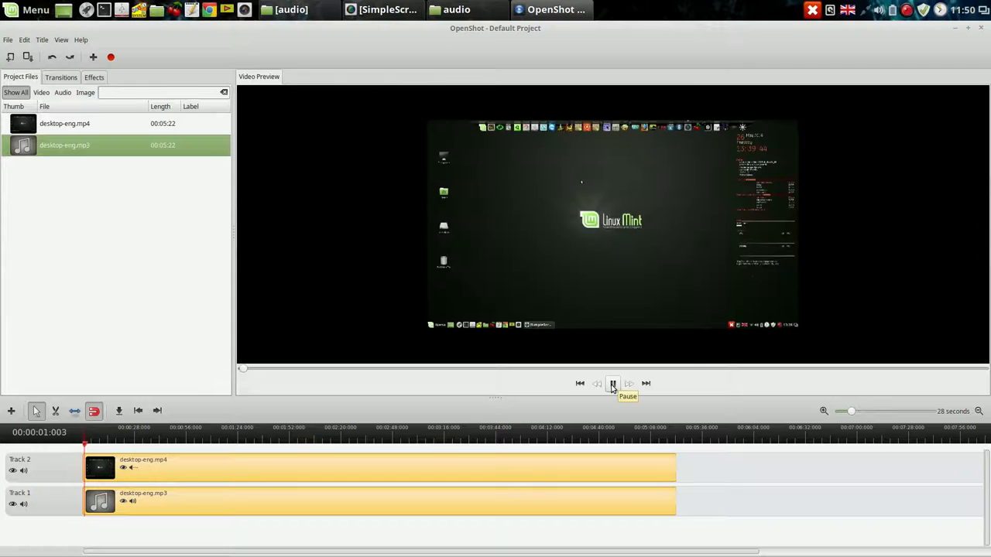
click(613, 384)
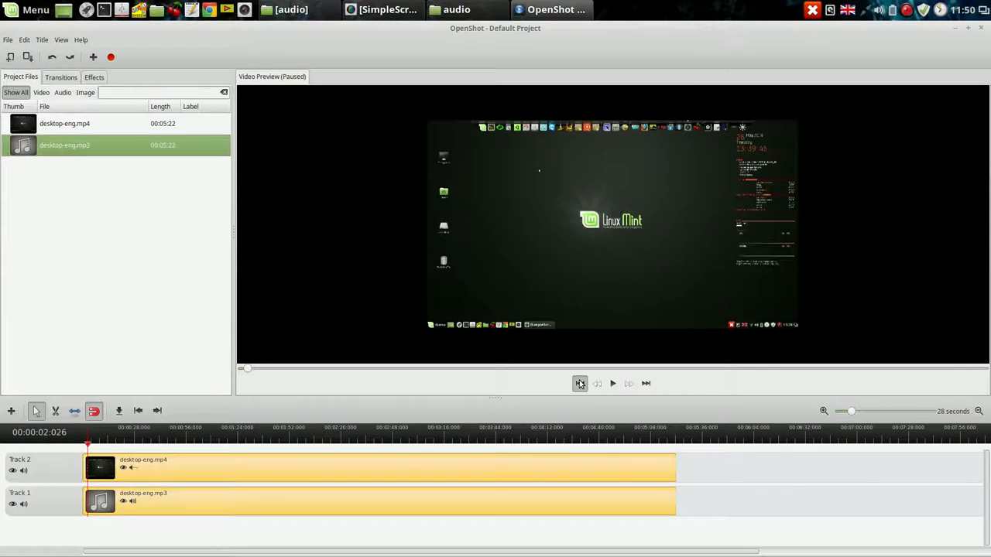
click(579, 384)
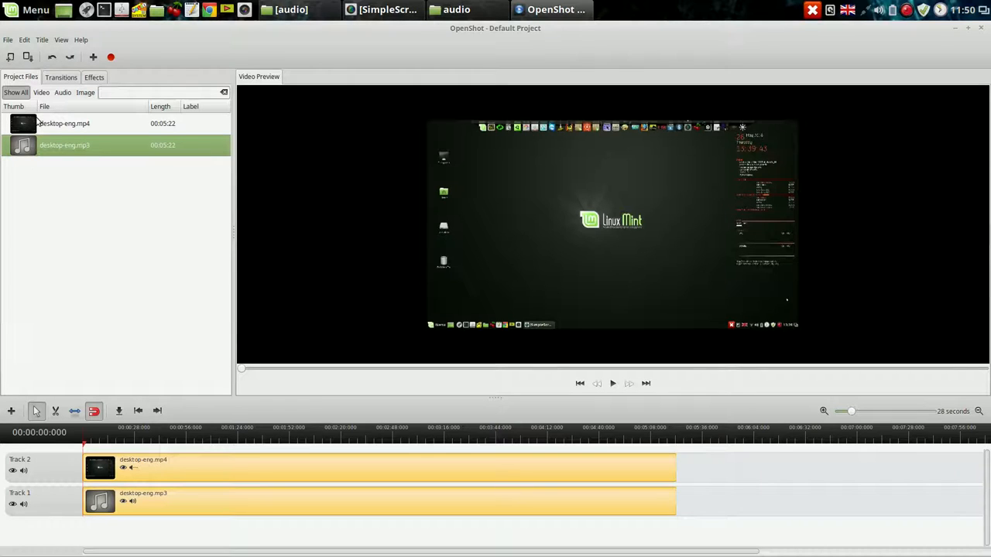
mouse_move(28, 57)
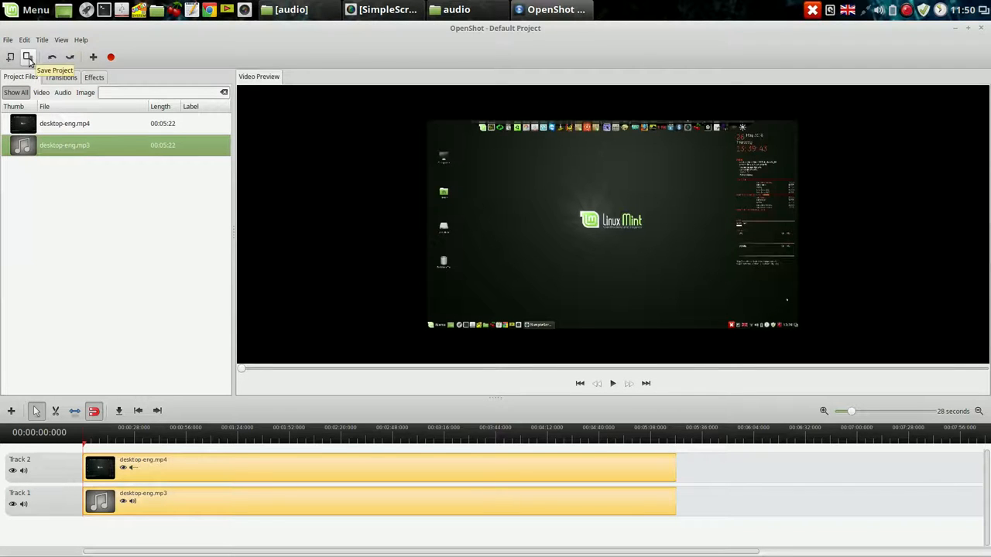
Save the project as 444 on the Desktop with the HD 1080p 25 fps profile
click(27, 57)
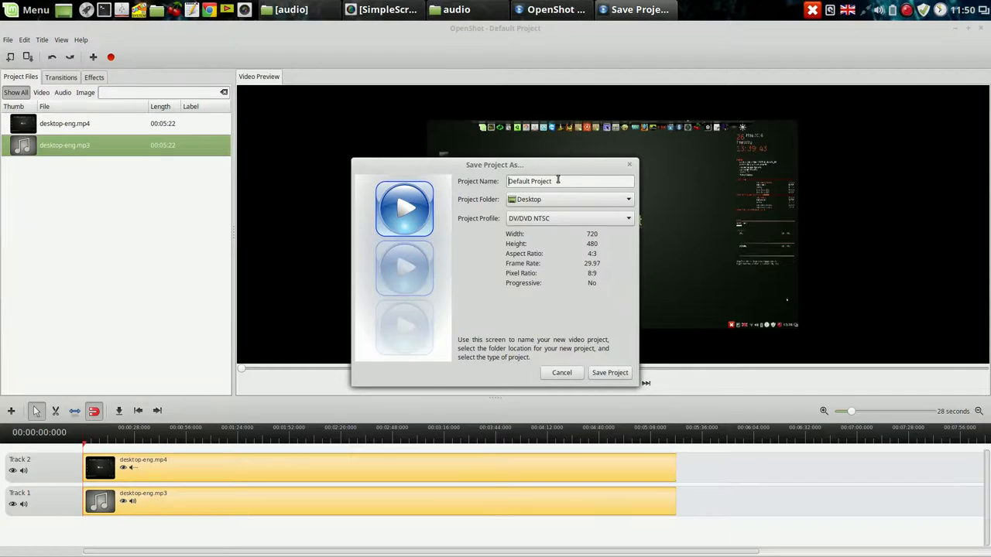
text(4)
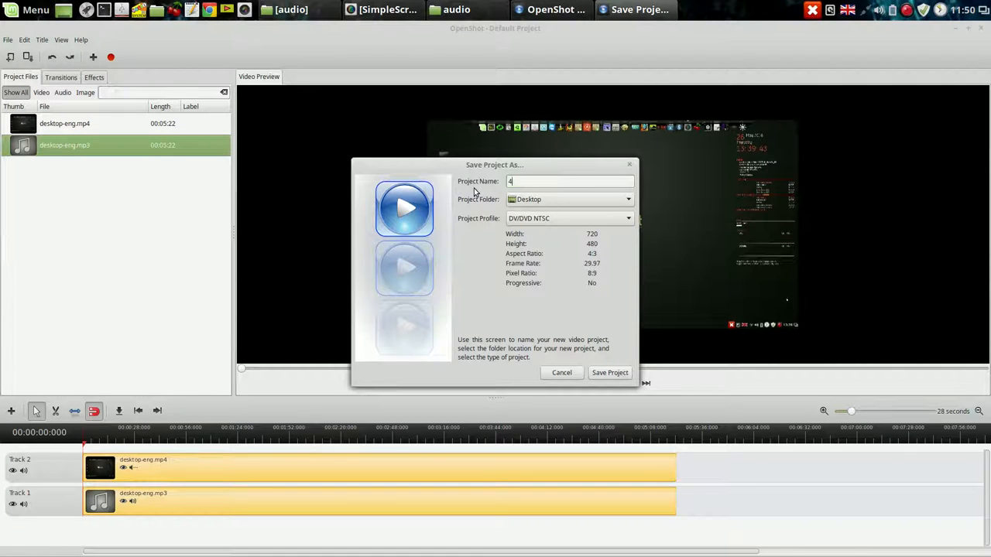
text(44)
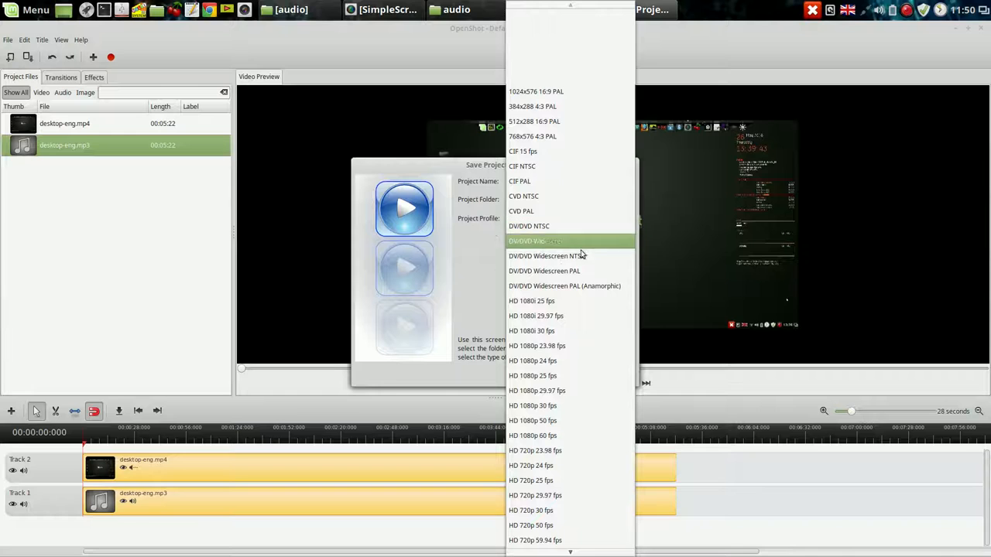
mouse_move(545, 406)
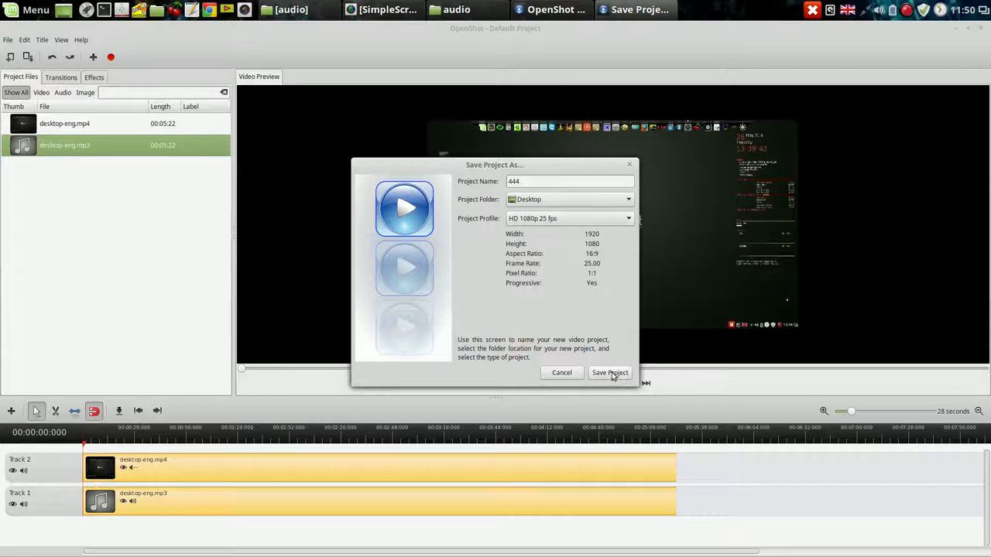
click(610, 372)
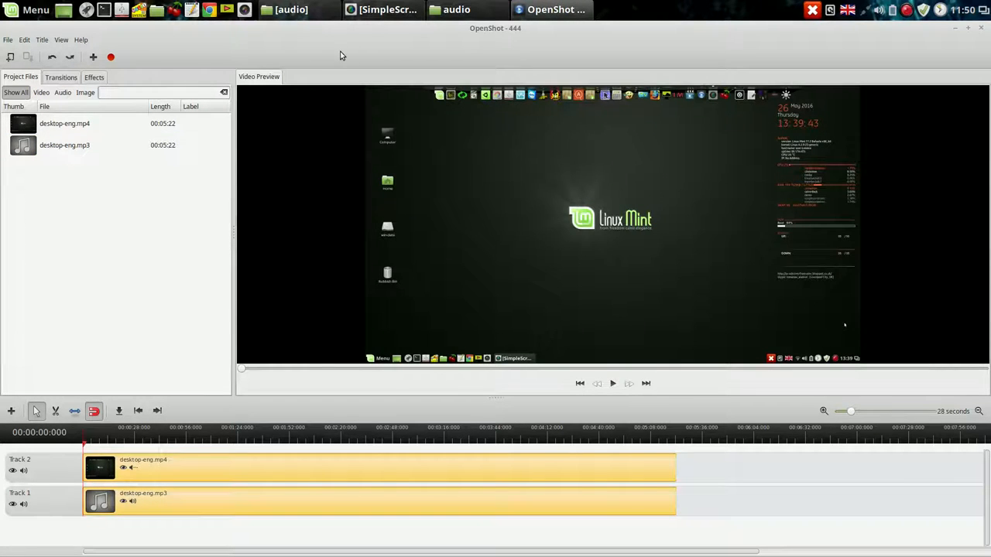
mouse_move(316, 60)
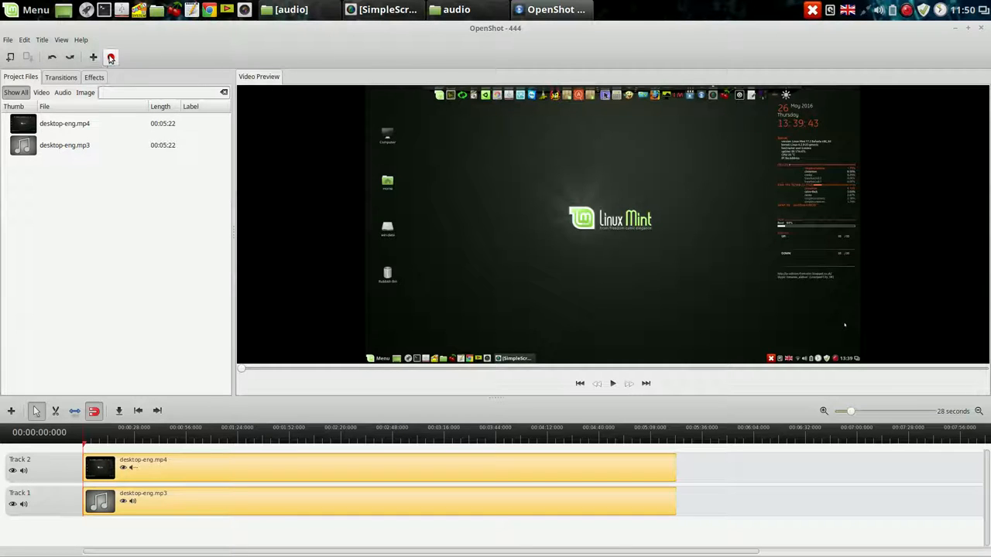
Choose the Blu-Ray/AVCHD export profile at HD 1080p 25 fps with High quality
click(112, 57)
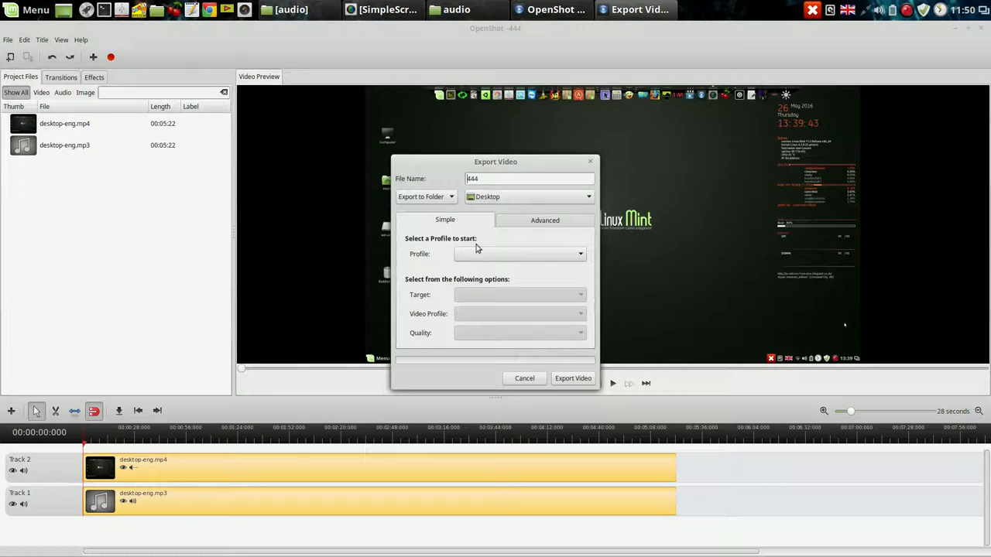
click(519, 253)
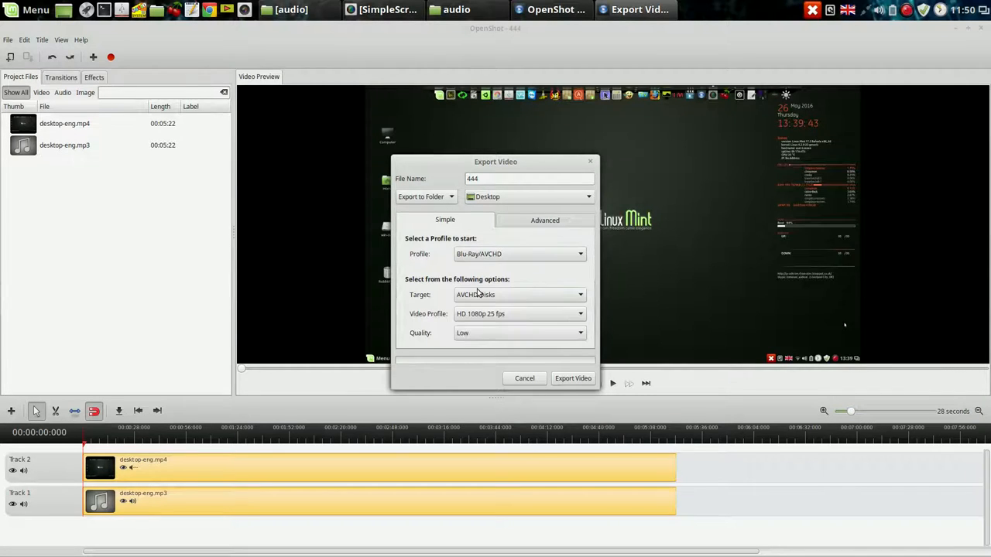
click(518, 333)
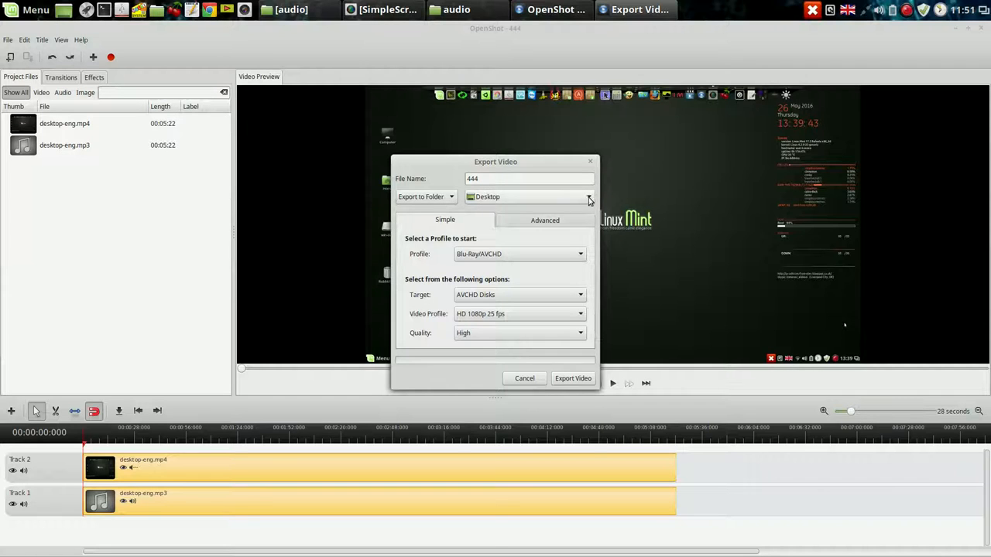
Set the export destination to the audio folder and start exporting 444
click(588, 197)
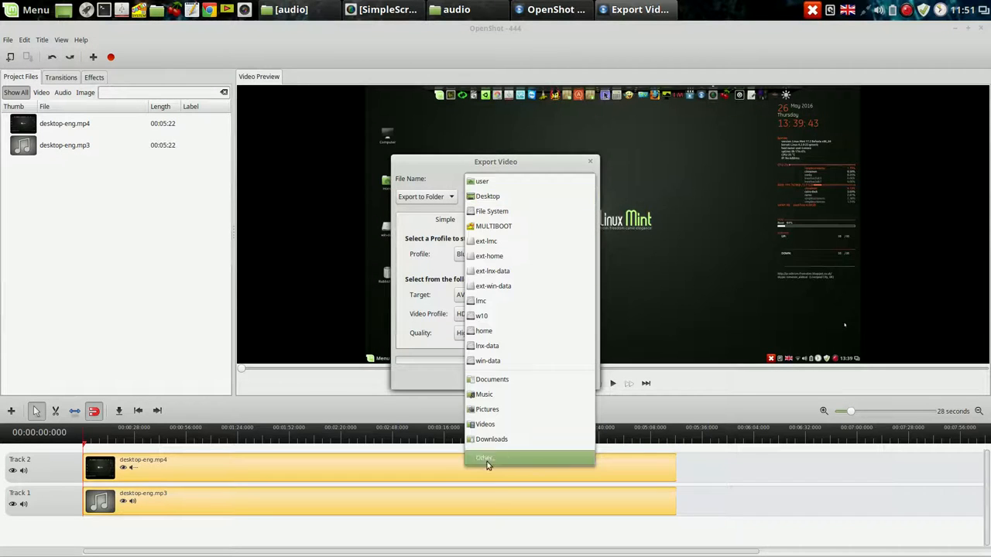
click(483, 458)
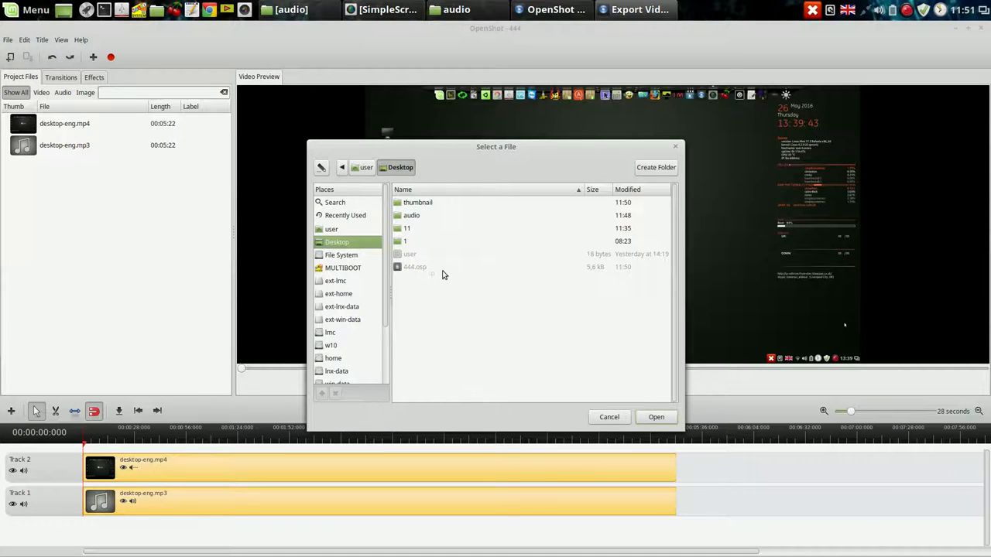
double_click(412, 215)
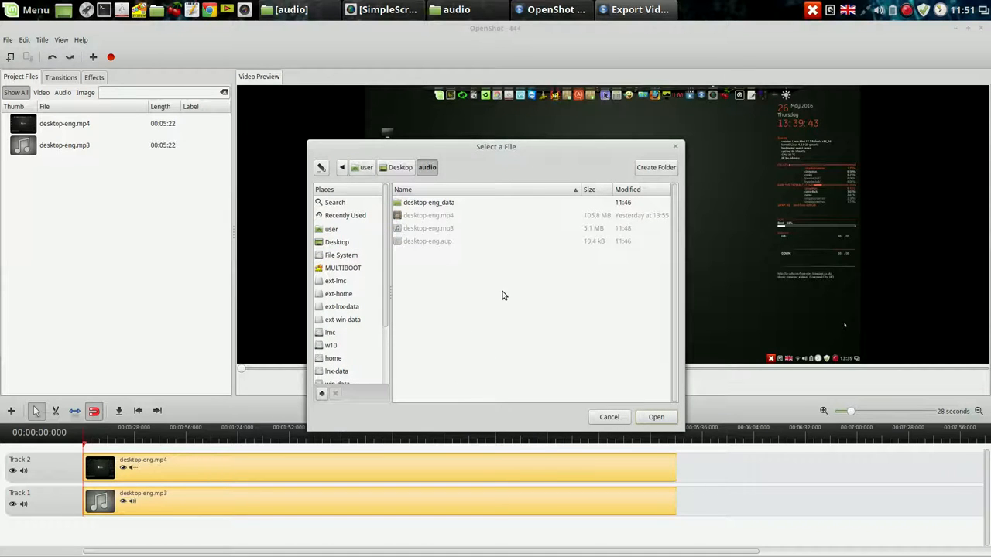
mouse_move(657, 418)
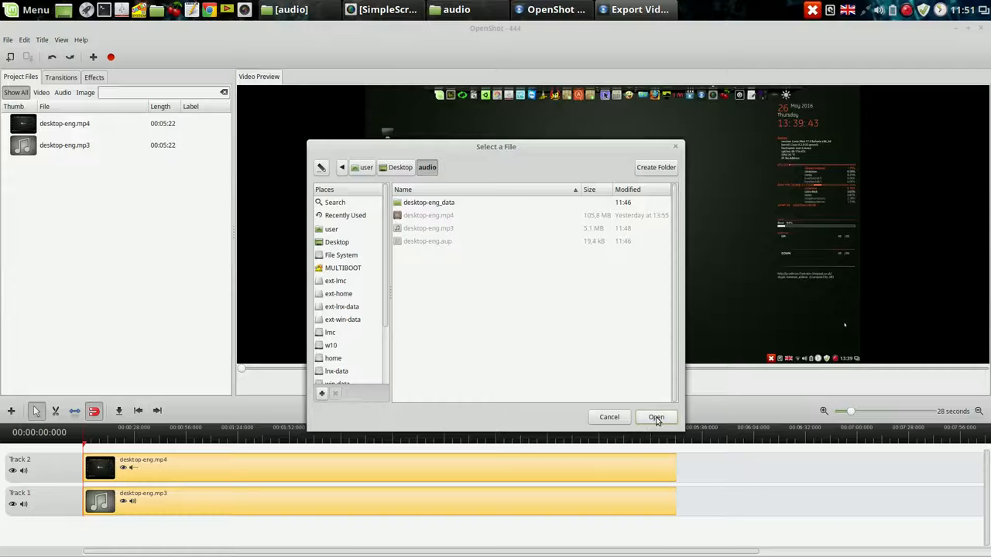
click(657, 418)
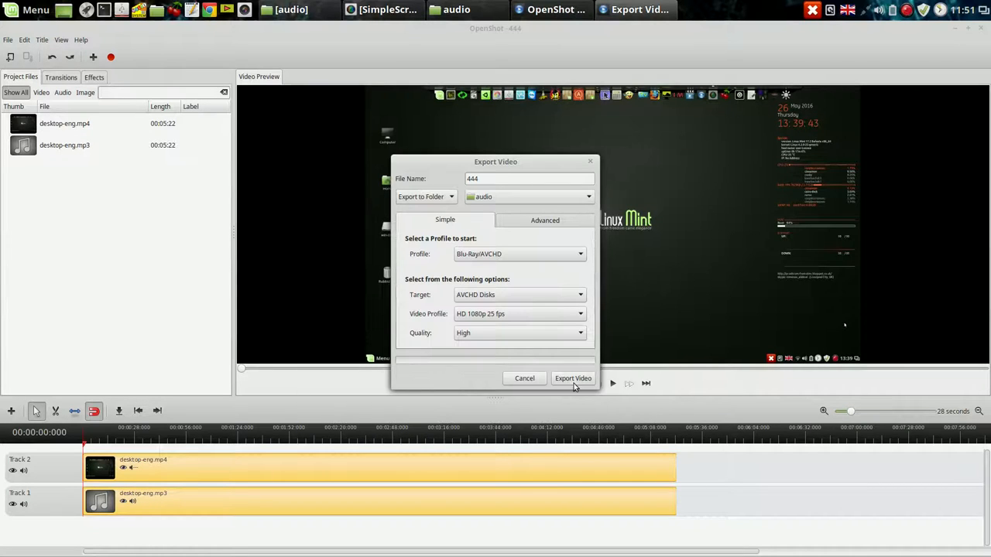
click(573, 377)
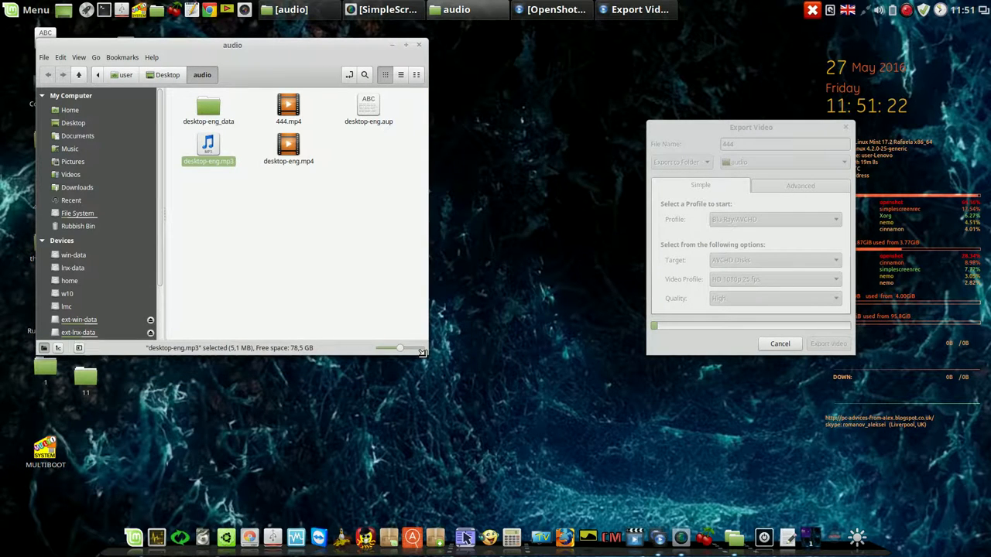
mouse_move(906, 9)
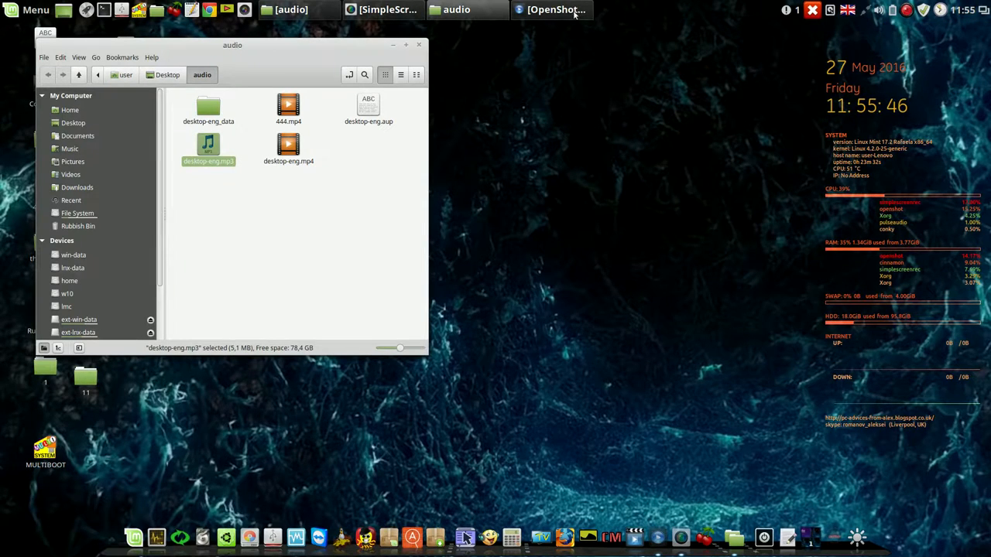
Switch the audio folder to a widened List view showing 444.mp4, then play desktop-eng.mp4
click(555, 9)
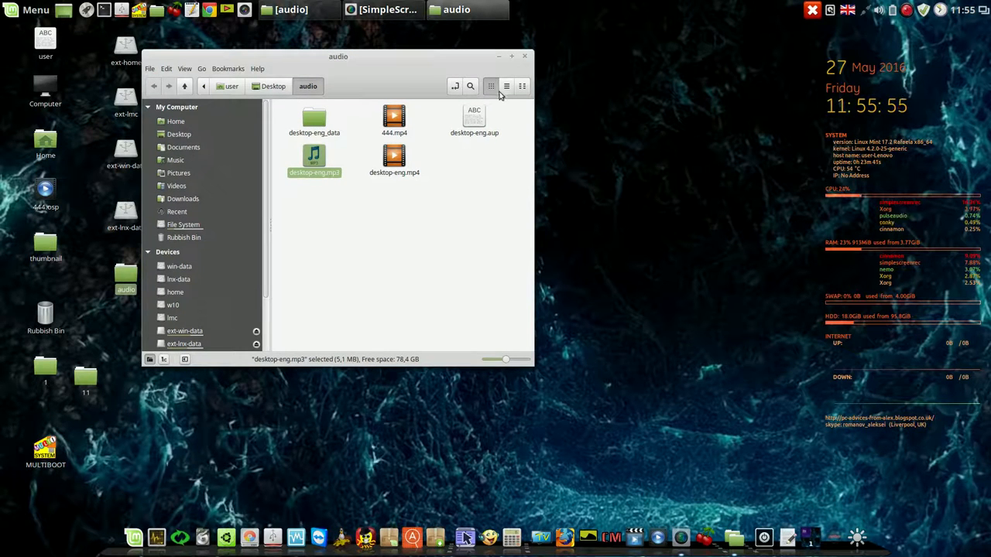
click(506, 87)
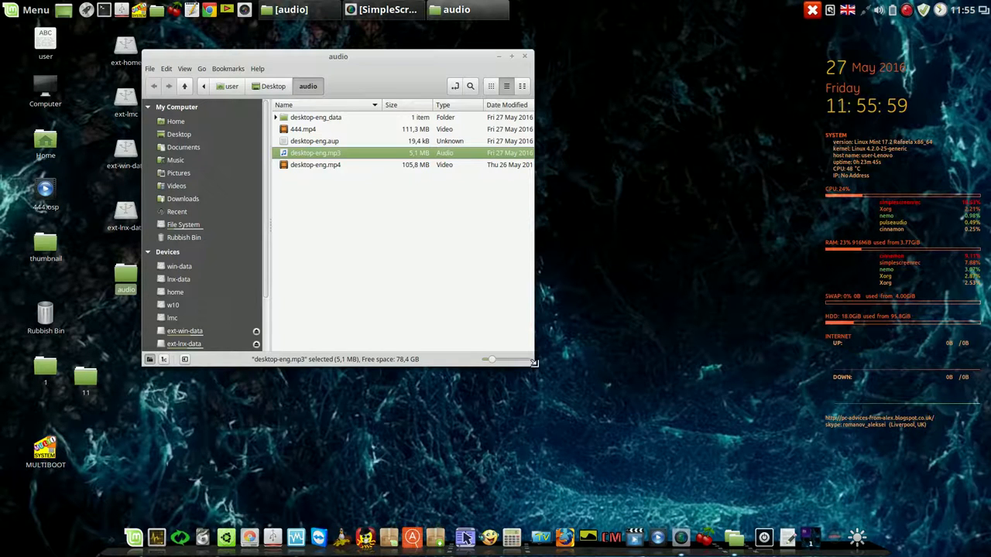
drag(534, 361, 684, 346)
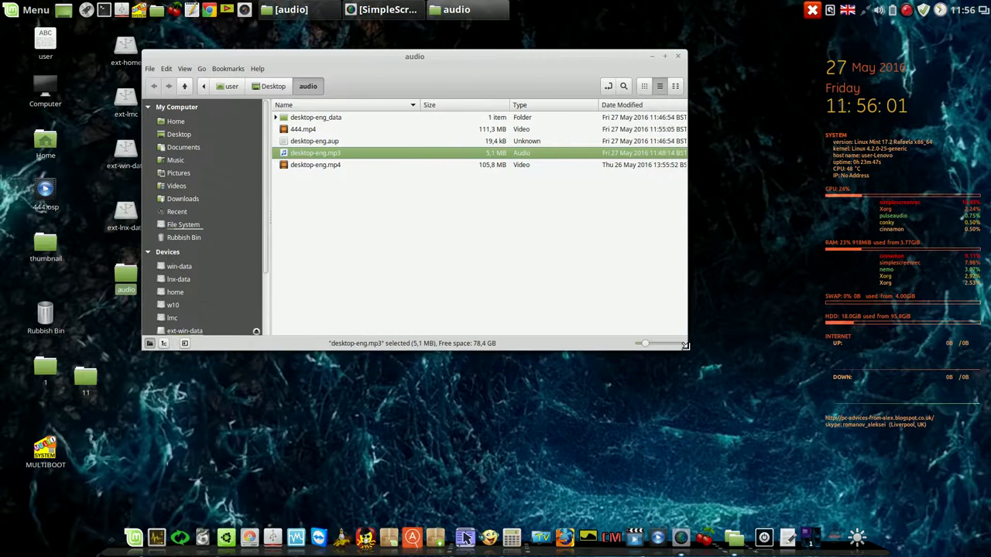
click(316, 164)
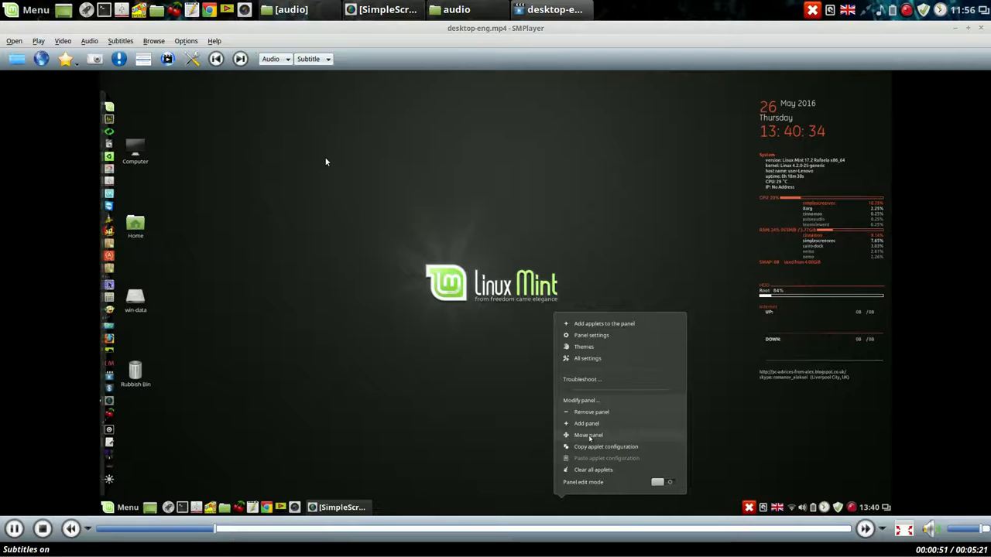
End the original desktop-eng.mp4 playback and play the exported 444.mp4 from Nemo
click(589, 435)
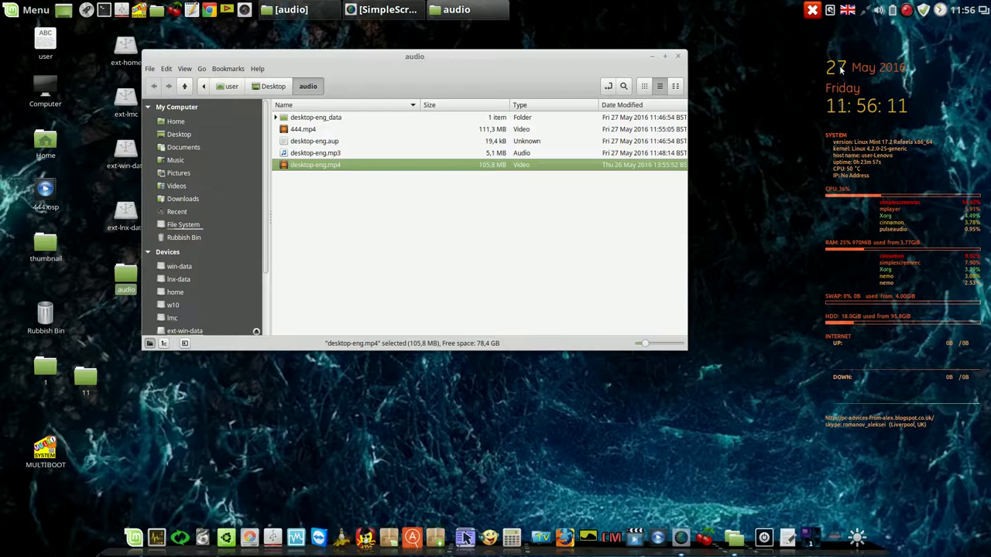
click(303, 130)
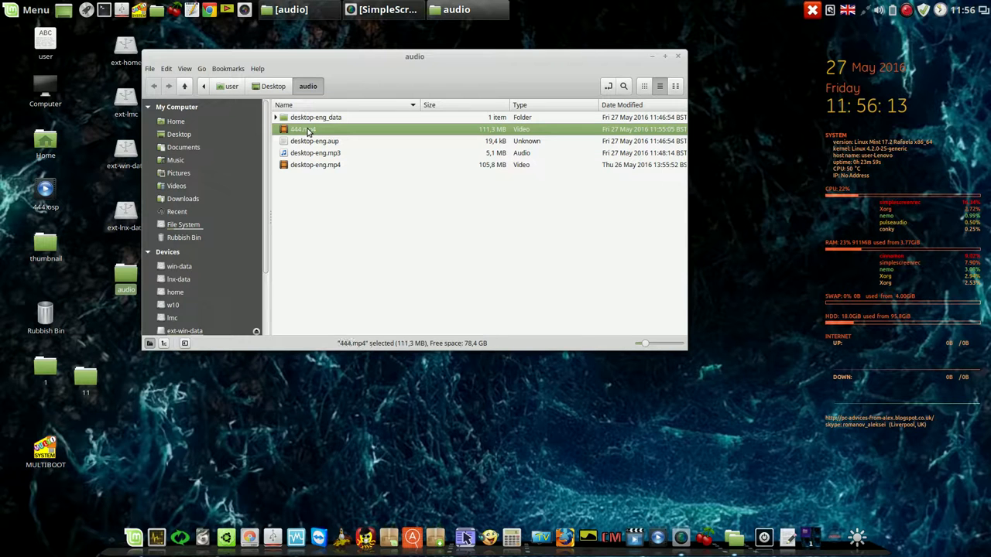
double_click(302, 130)
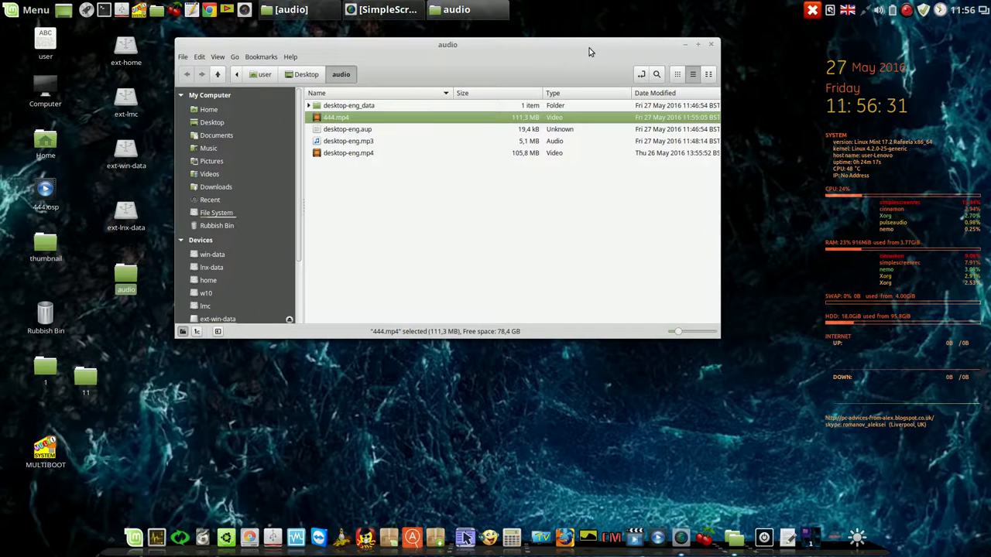
mouse_move(584, 54)
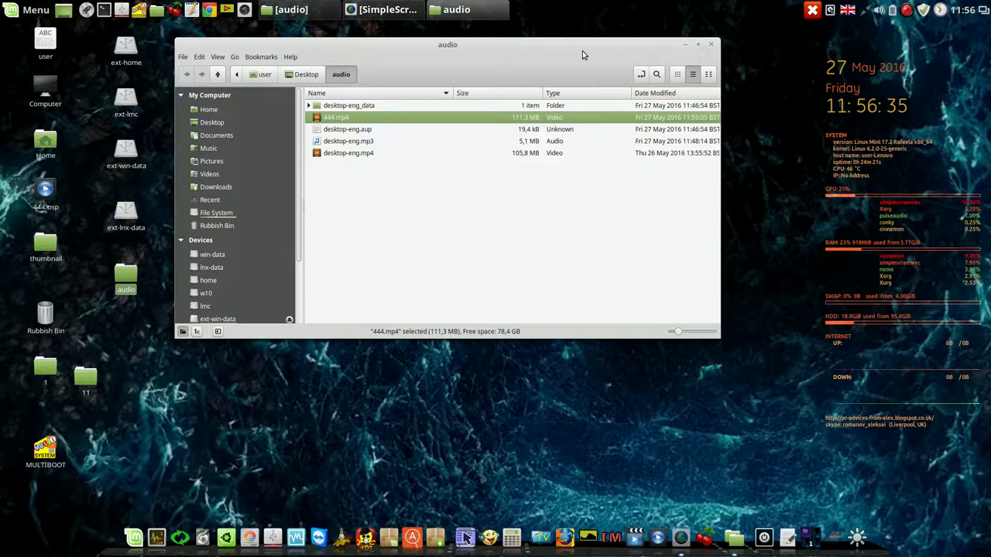
mouse_move(545, 71)
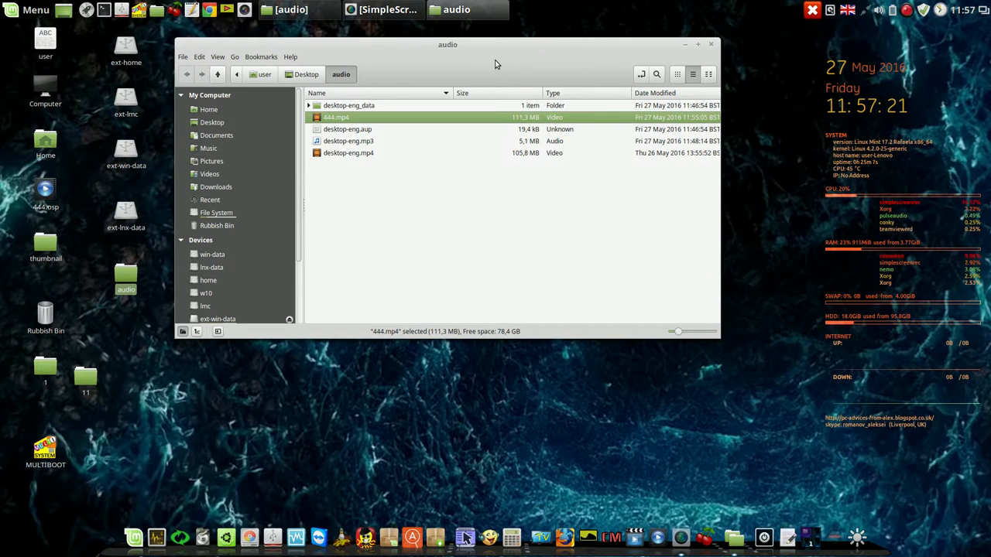
mouse_move(493, 62)
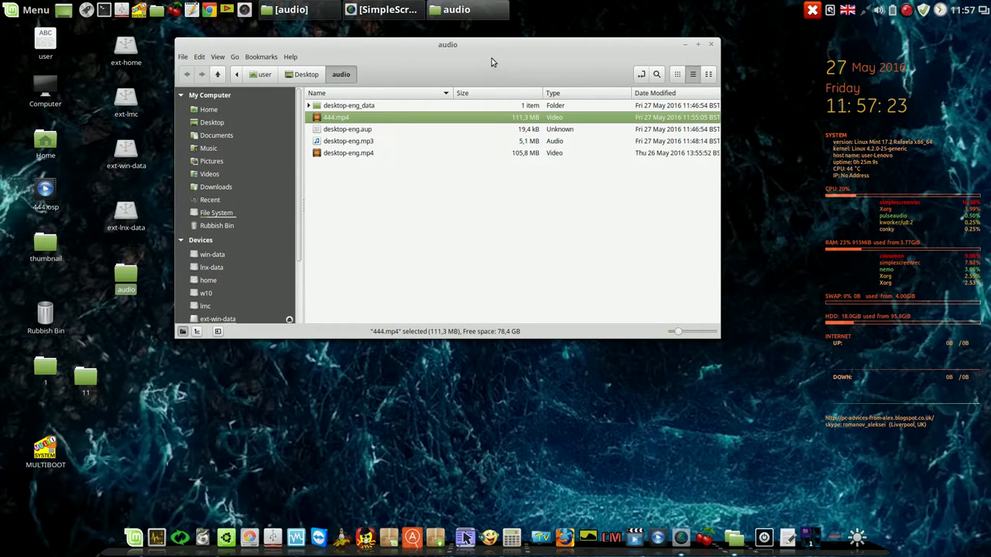